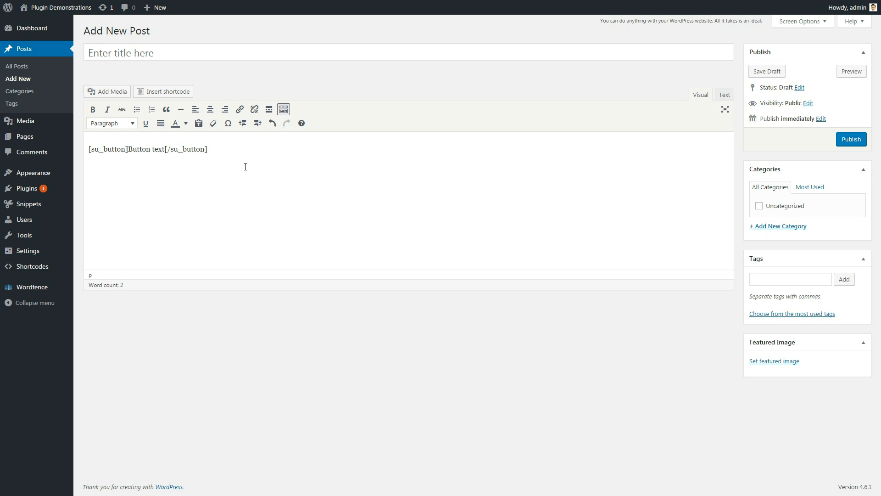
mouse_move(242, 157)
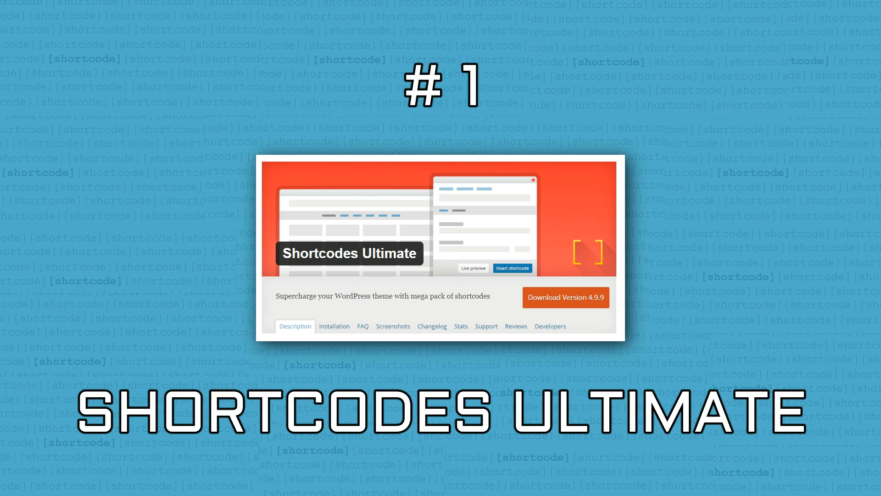
- Activate the Shortcodes Ultimate plugin and start a new blank post
click(304, 104)
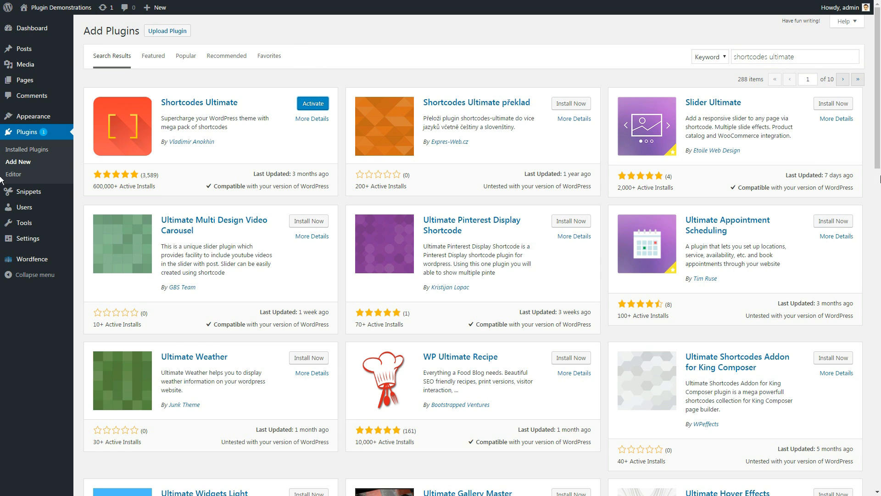
click(312, 103)
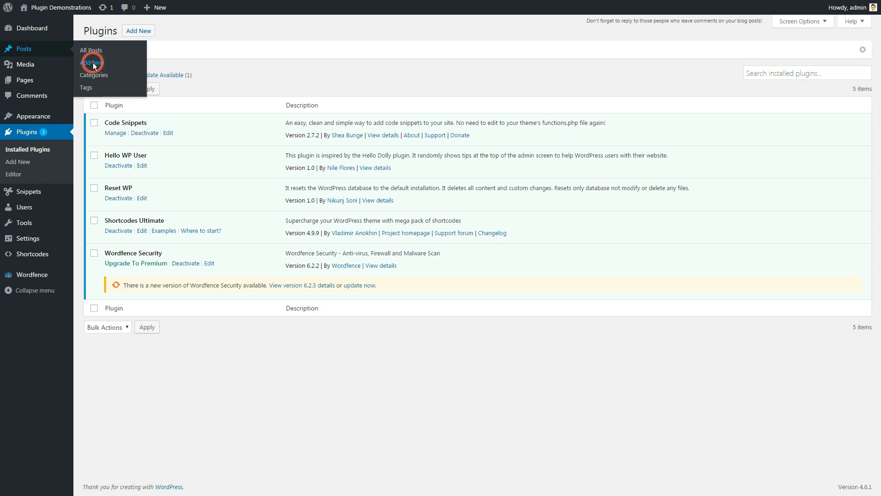
click(92, 62)
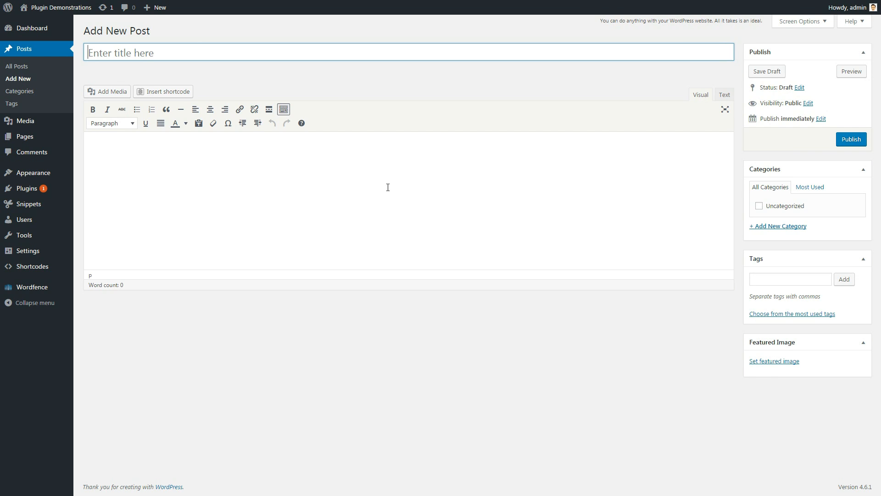
- Browse the picker's Content, Box, Gallery and Other filters, ending on box-type shortcodes
click(163, 91)
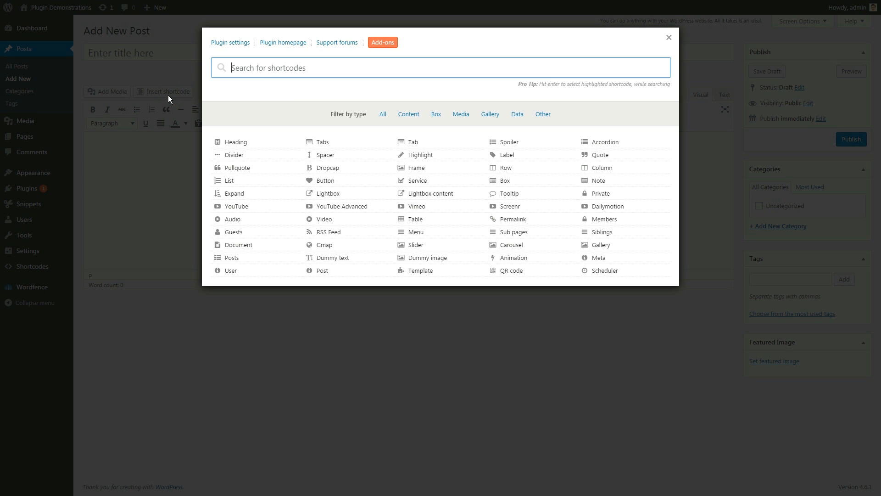
mouse_move(324, 219)
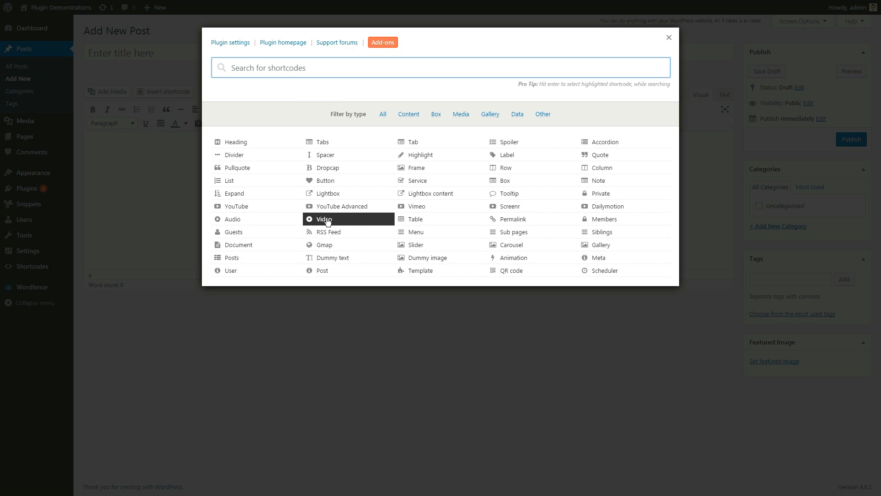
mouse_move(555, 231)
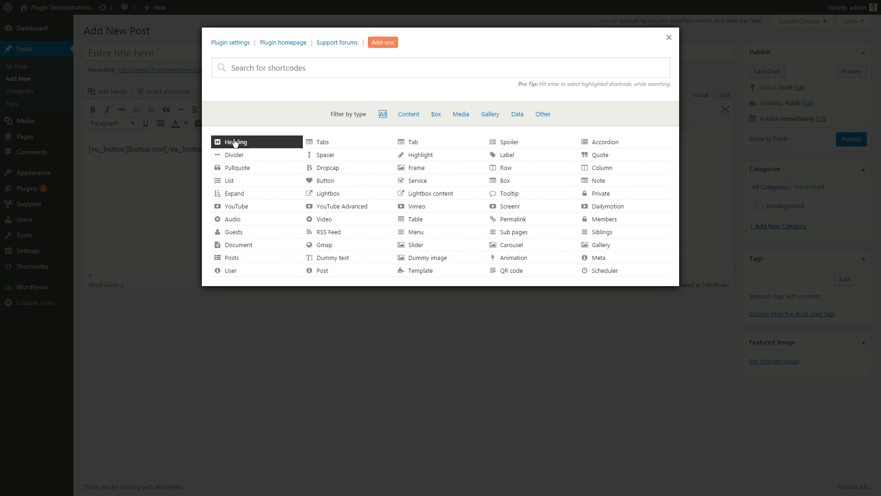
mouse_move(311, 137)
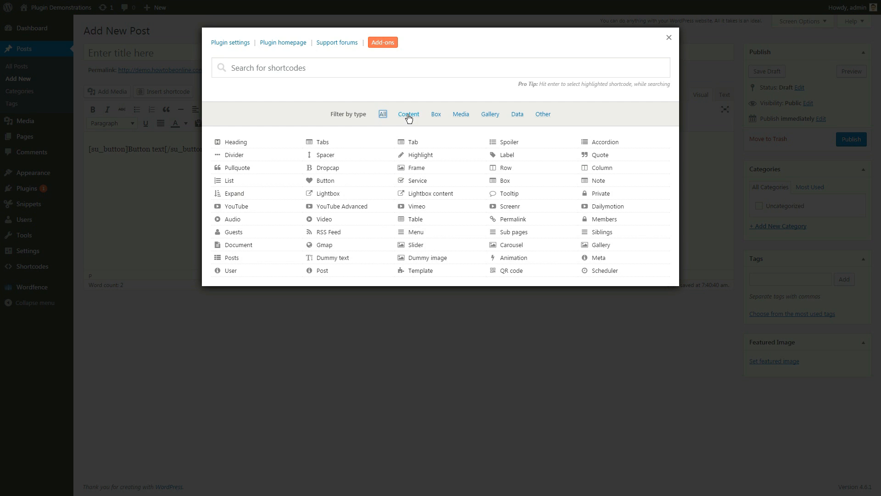
click(408, 114)
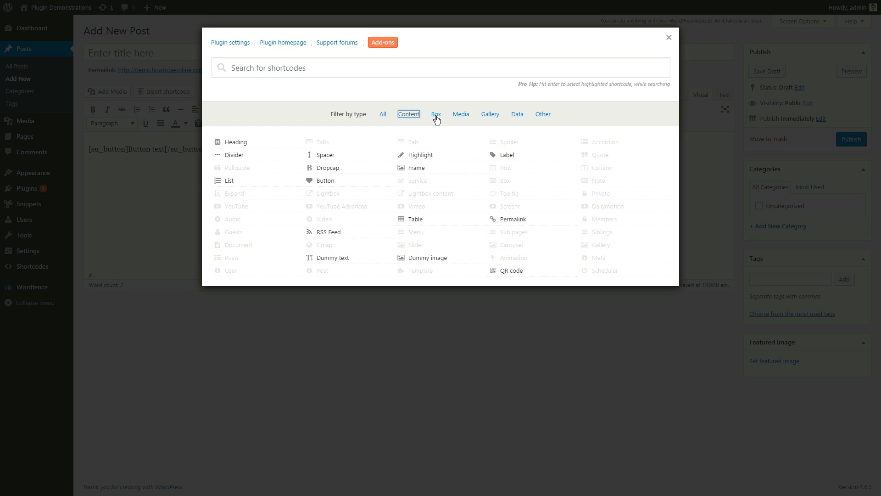
click(461, 114)
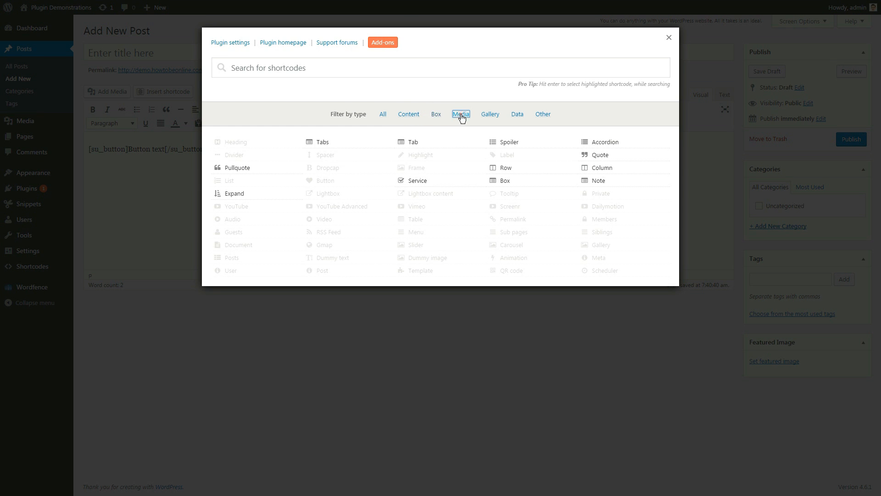
click(489, 114)
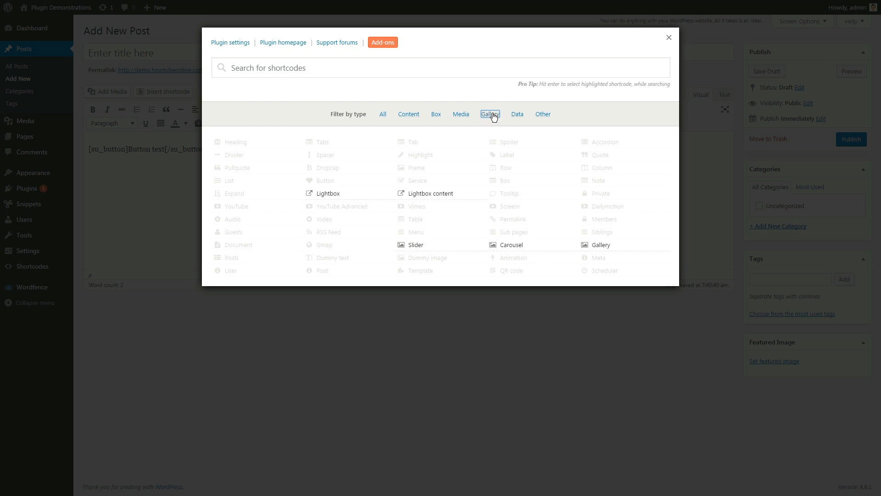
click(541, 114)
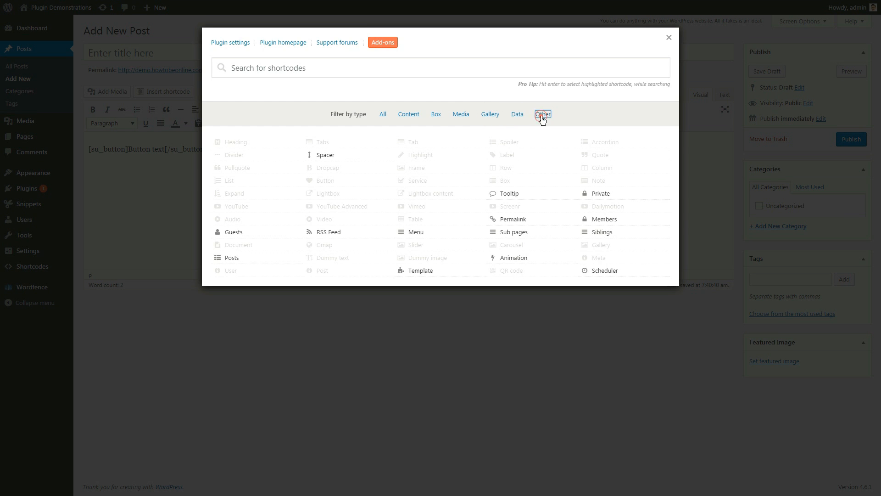
click(435, 113)
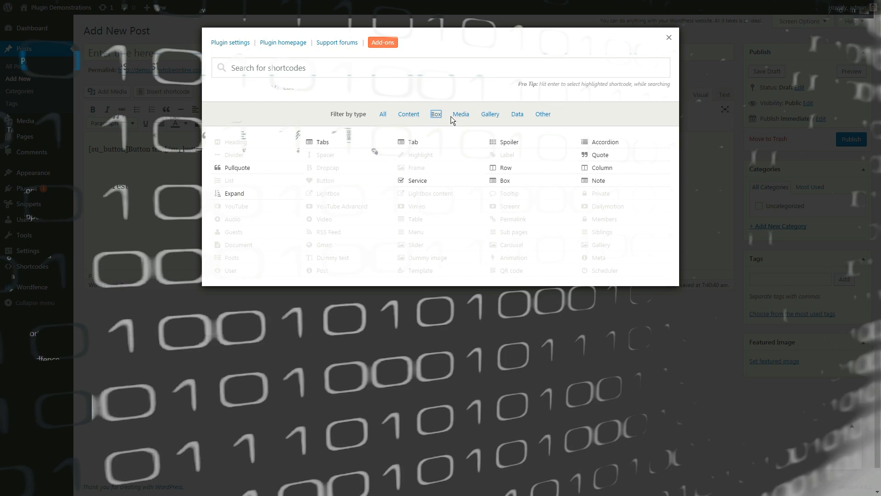
- Inspect a dummy image shortcode's settings, cancel it, and browse the reopened shortcode list
click(669, 37)
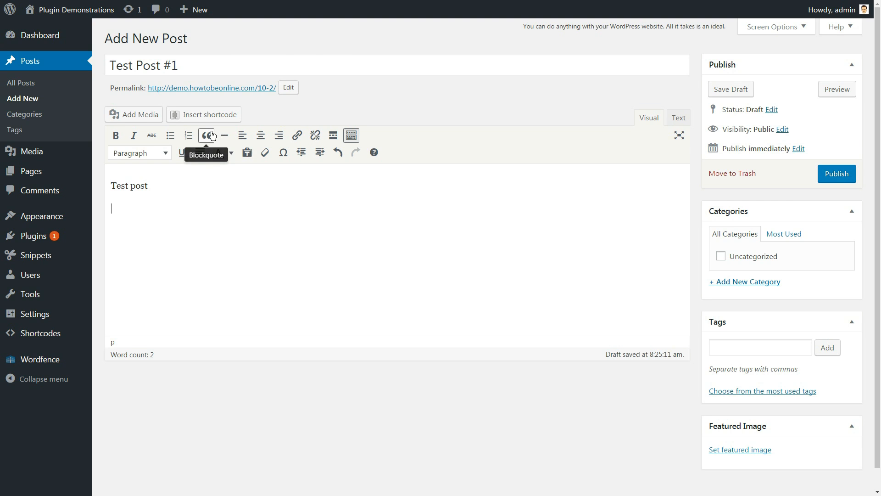
click(204, 114)
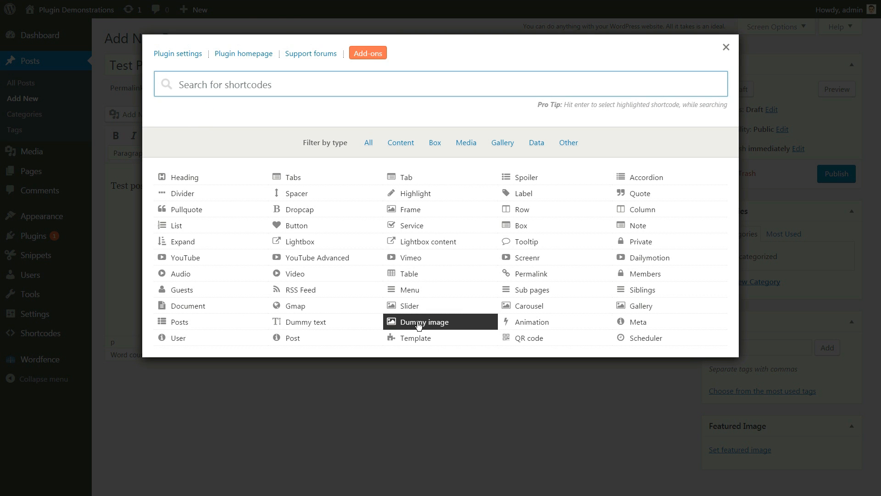
click(424, 322)
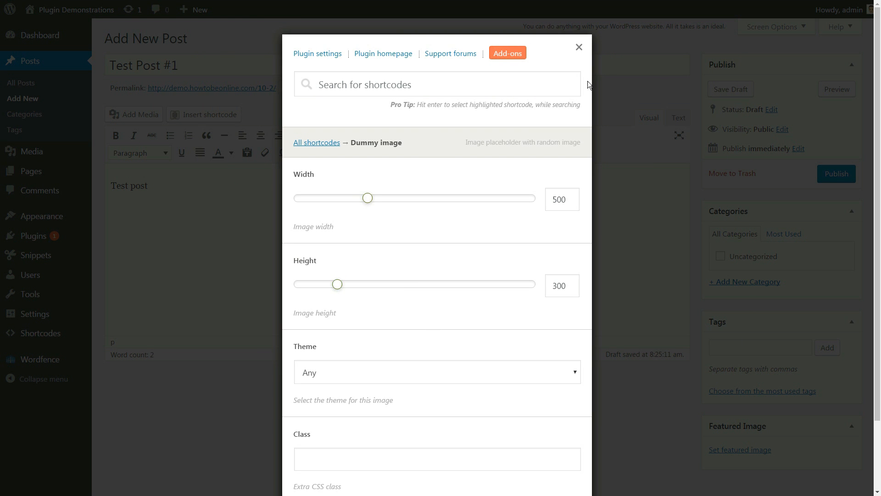
click(579, 47)
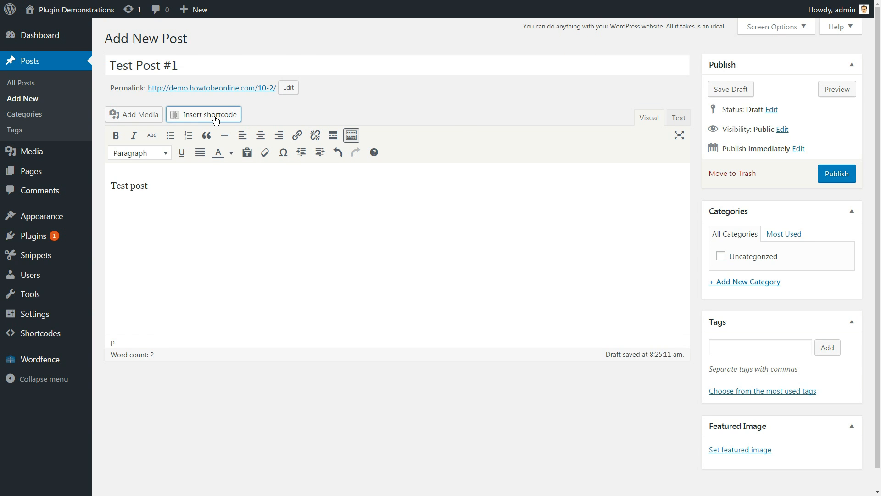
click(204, 115)
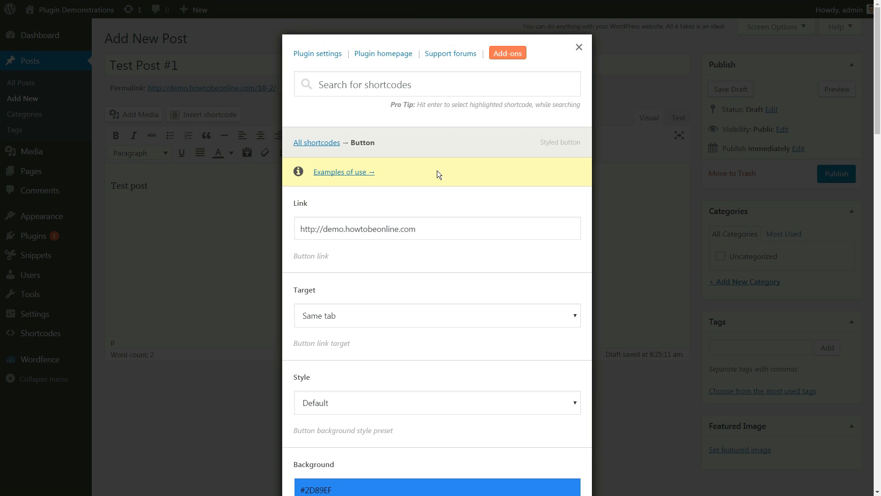
mouse_move(536, 214)
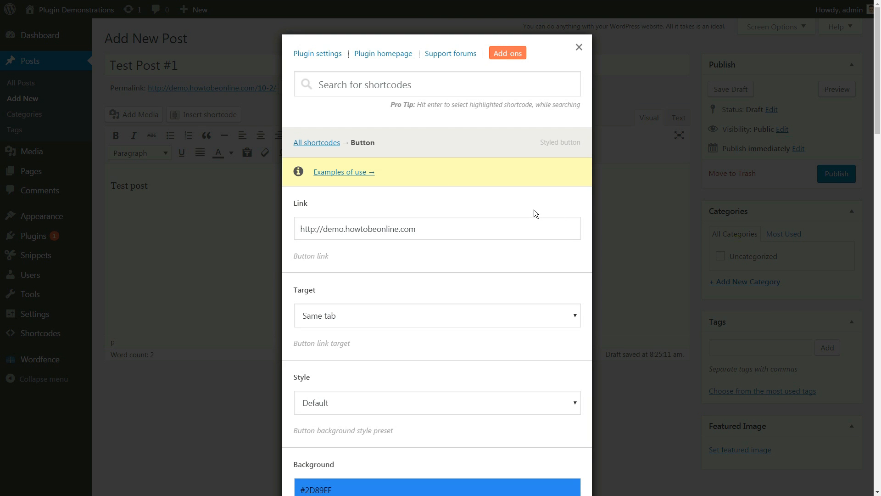
scroll(down, 3)
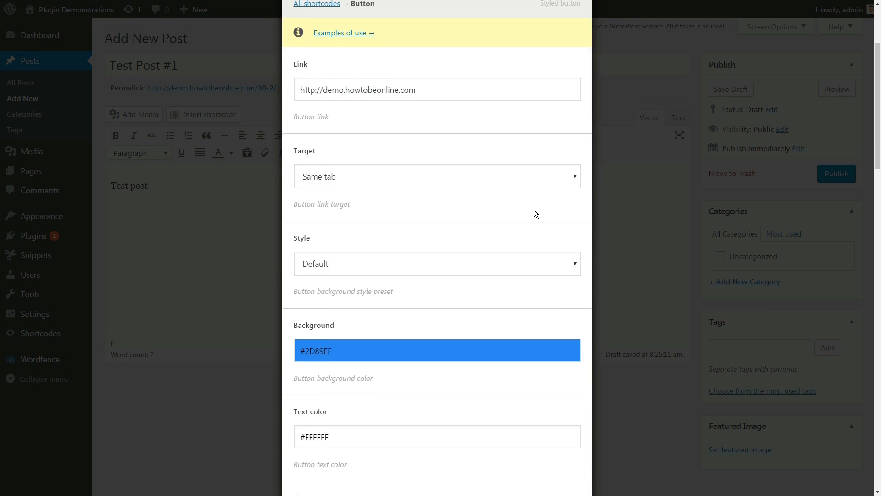
scroll(down, 3)
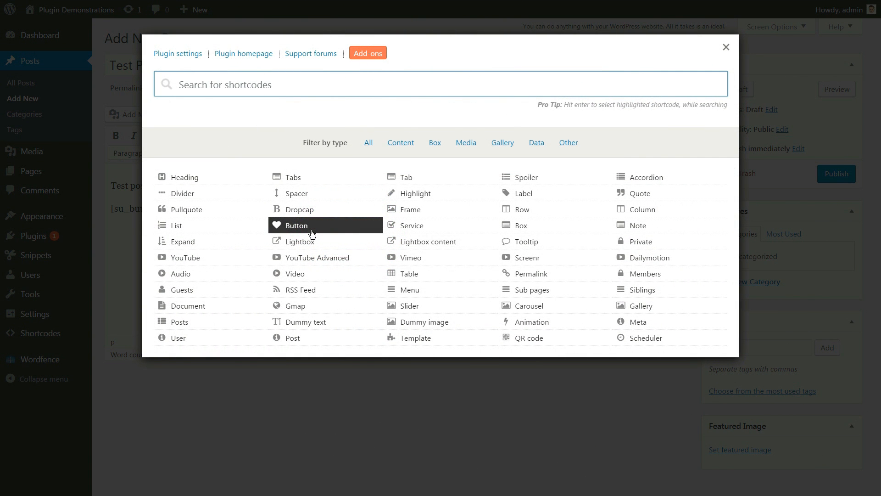
mouse_move(689, 226)
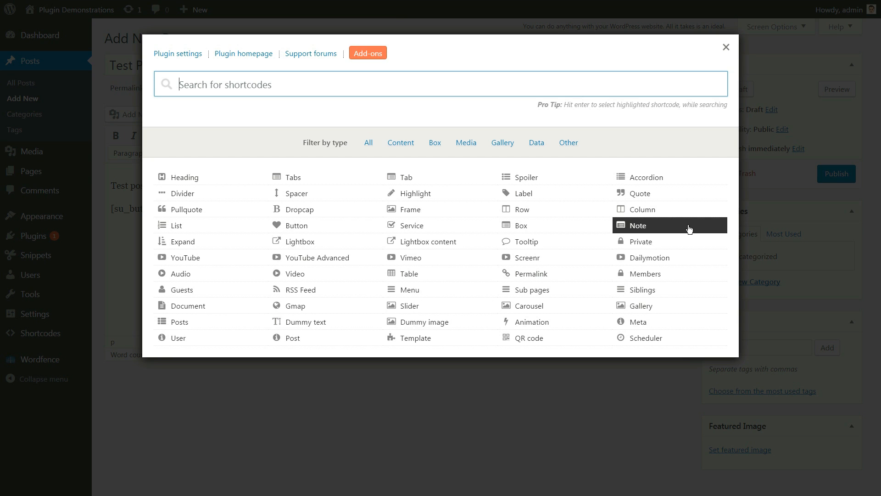
mouse_move(476, 241)
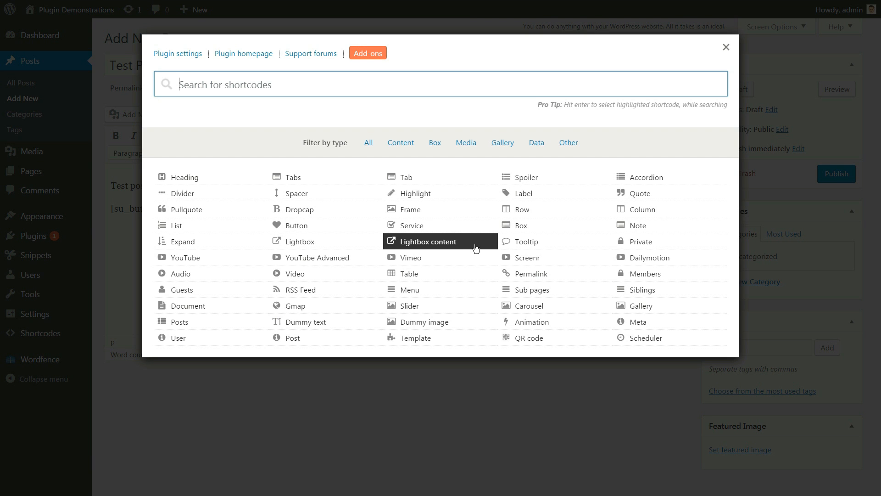
mouse_move(728, 47)
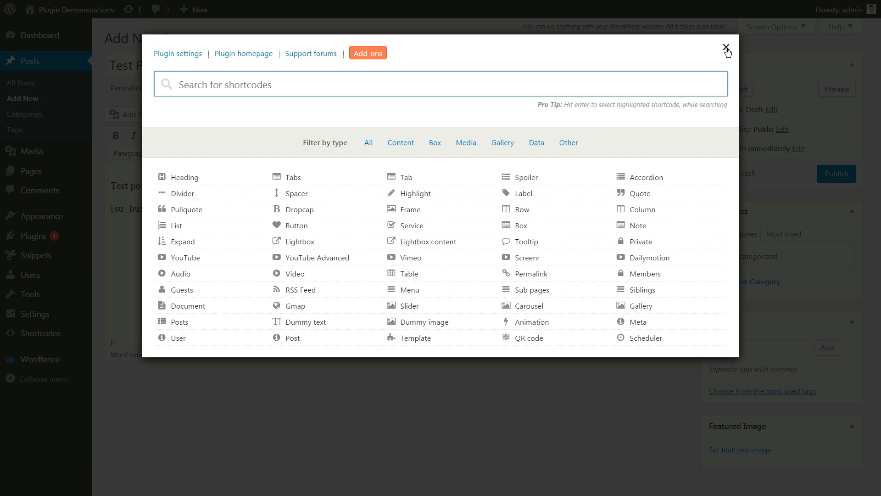
- Close the picker, review the installed plugins list and go to the shortcode plugin's settings page
click(726, 47)
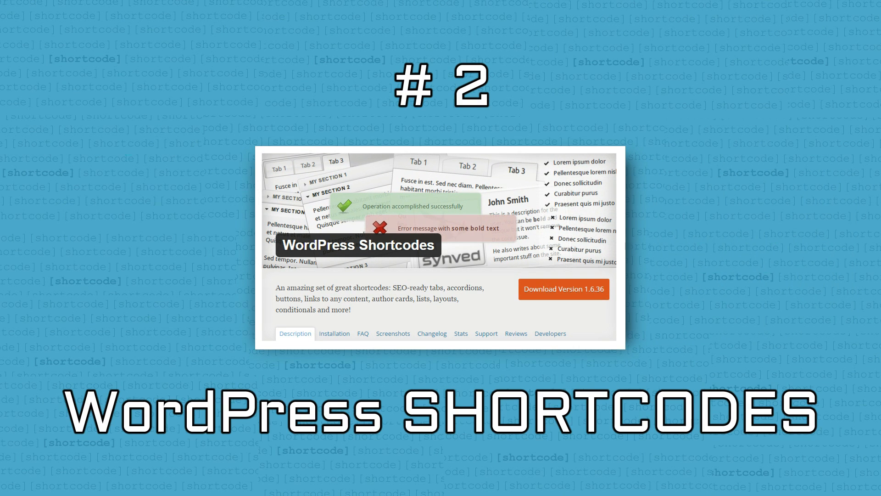
click(436, 129)
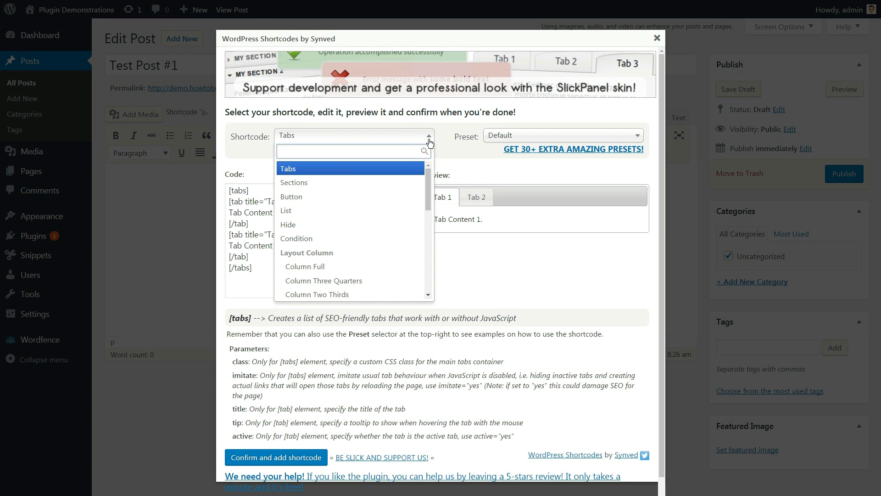
mouse_move(387, 210)
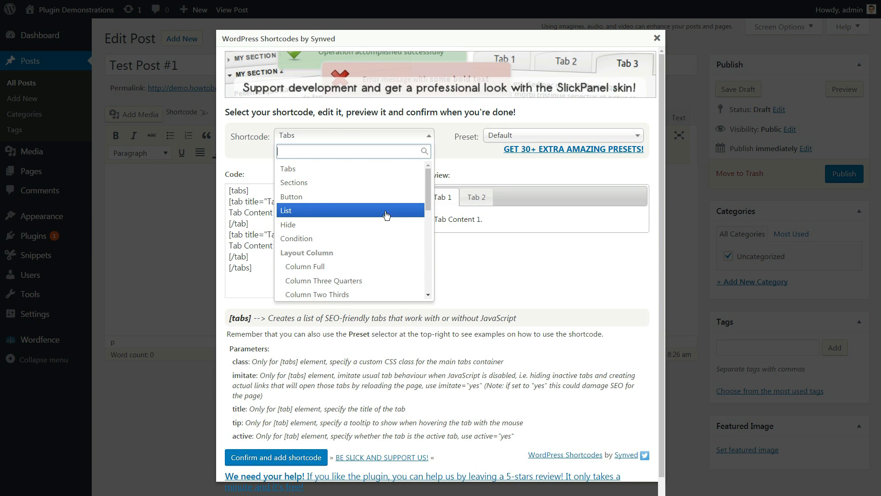
scroll(down, 3)
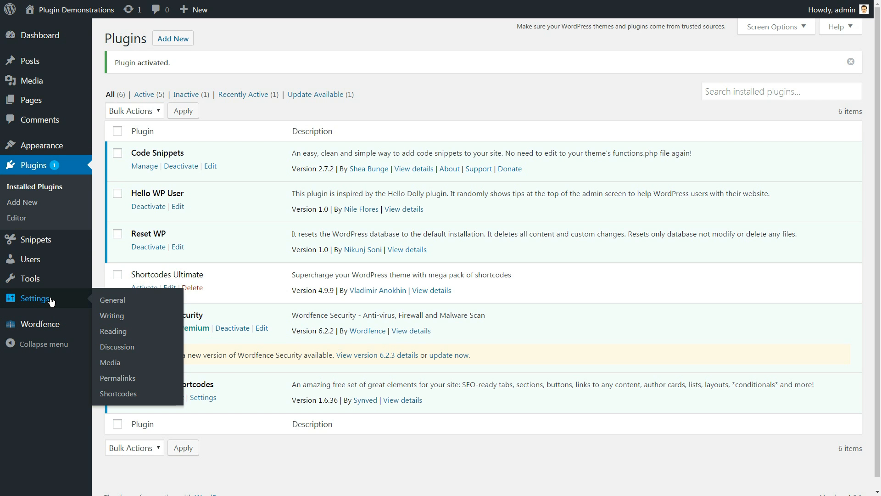
mouse_move(118, 393)
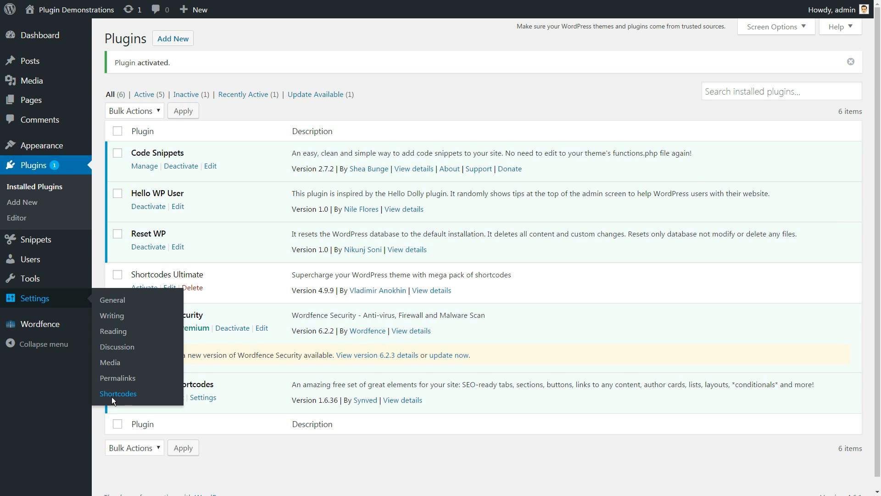
click(118, 394)
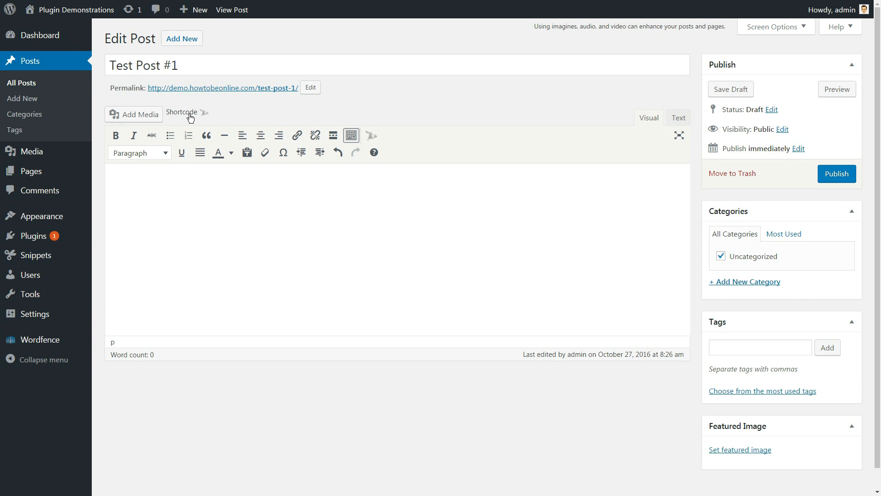
- Scroll through the shortcode type dropdown and pick one type from the list
click(181, 112)
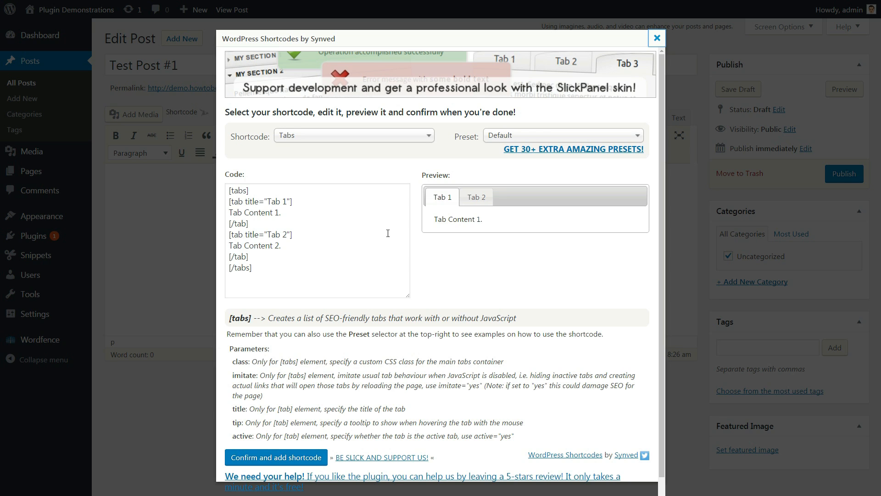
mouse_move(422, 152)
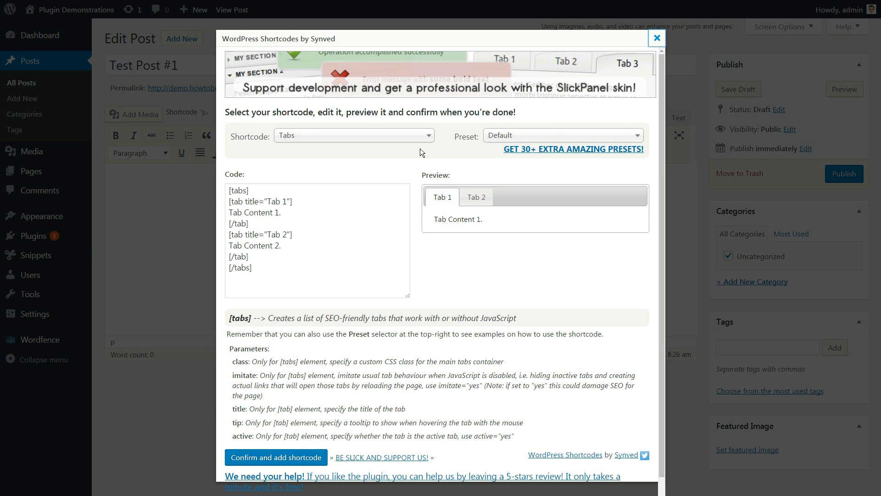
click(352, 135)
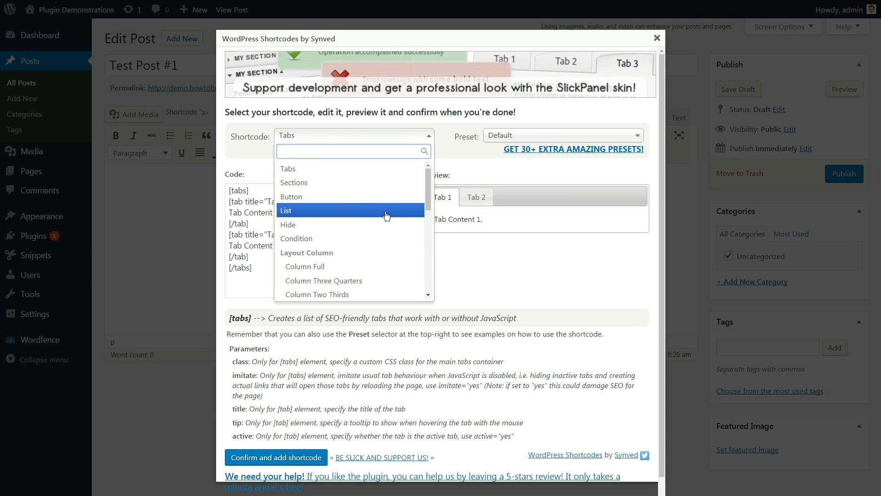
scroll(down, 3)
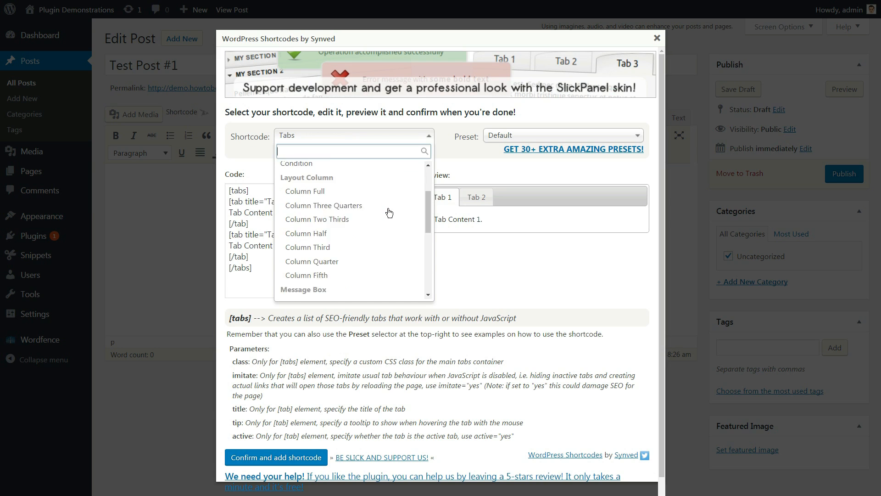
scroll(down, 3)
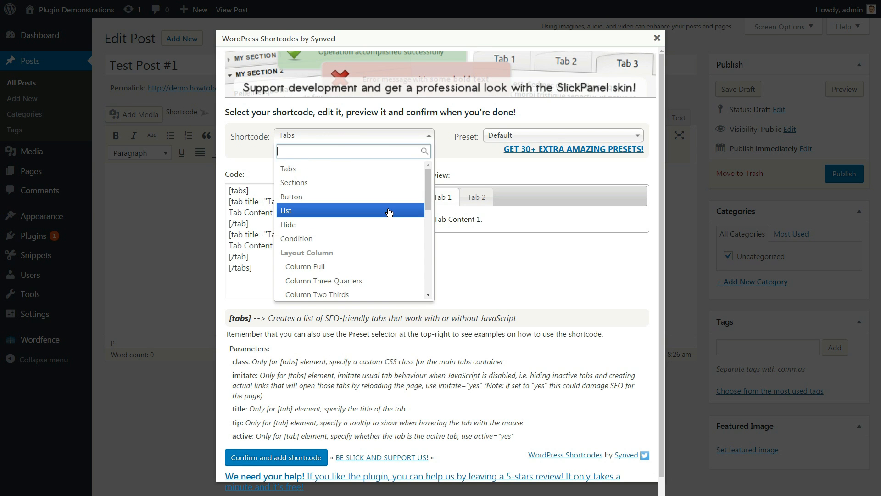
scroll(down, 3)
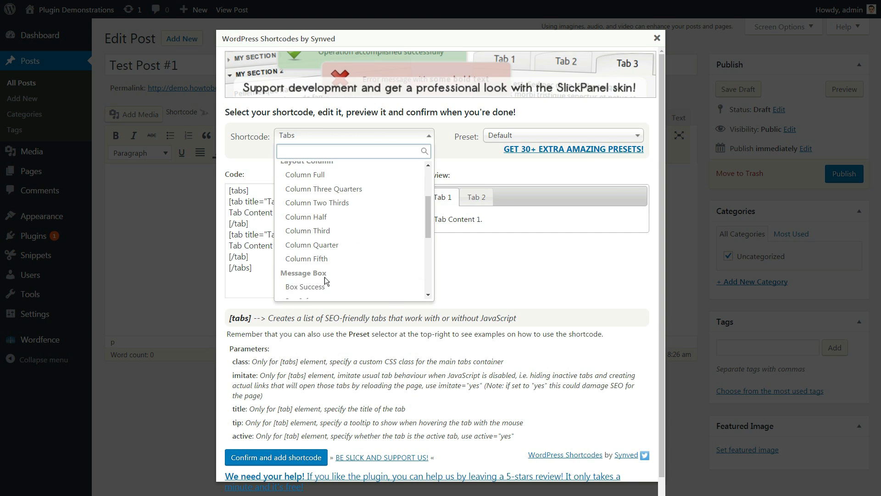
click(305, 287)
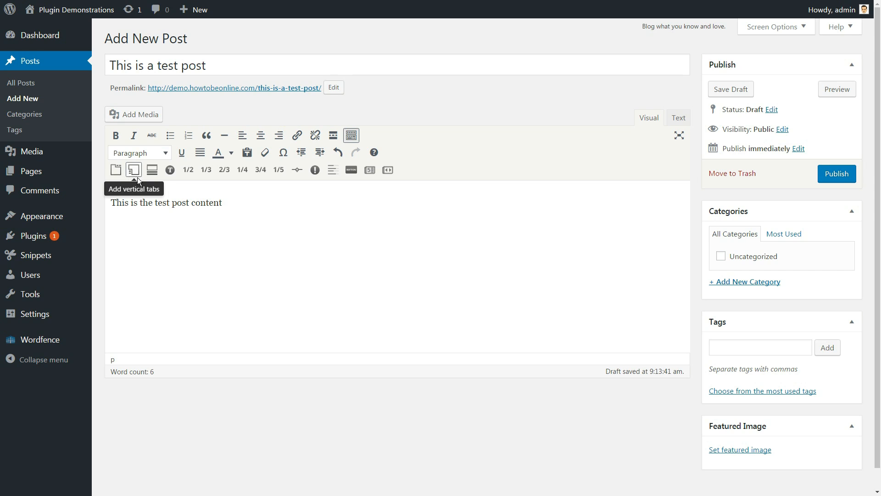
mouse_move(187, 182)
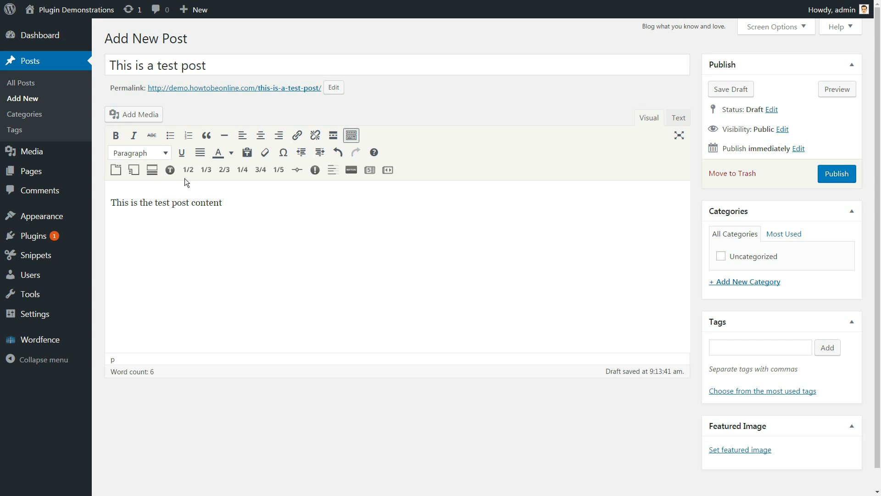
mouse_move(224, 170)
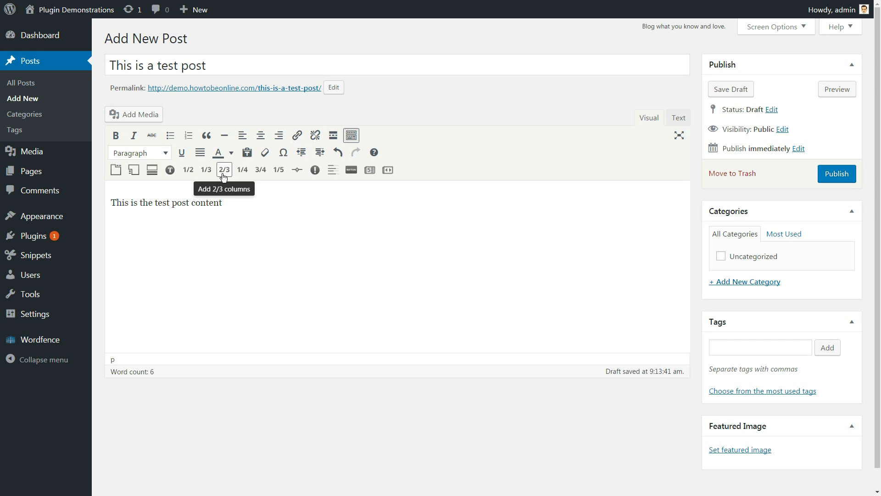
mouse_move(260, 169)
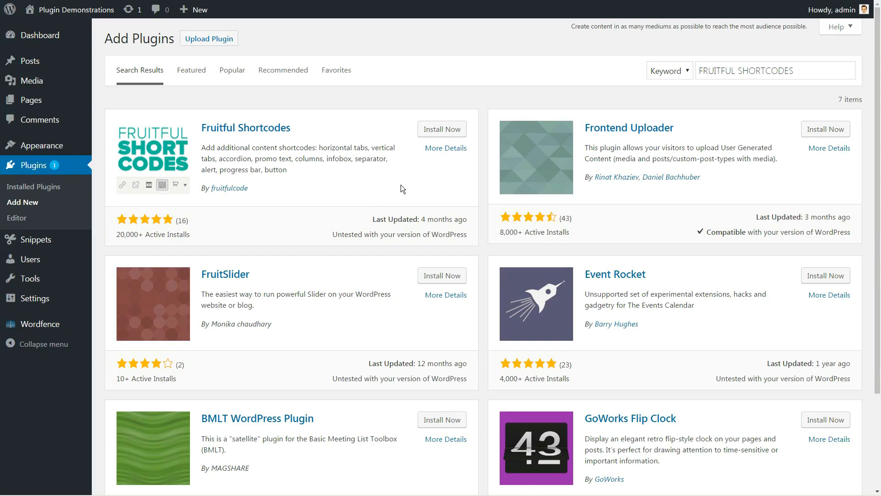
- Install the Fruitful Shortcodes plugin
click(442, 129)
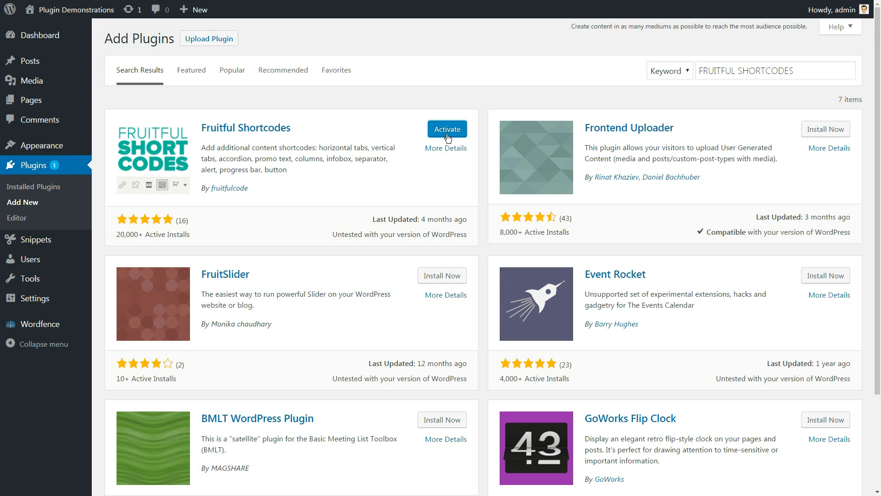
mouse_move(433, 172)
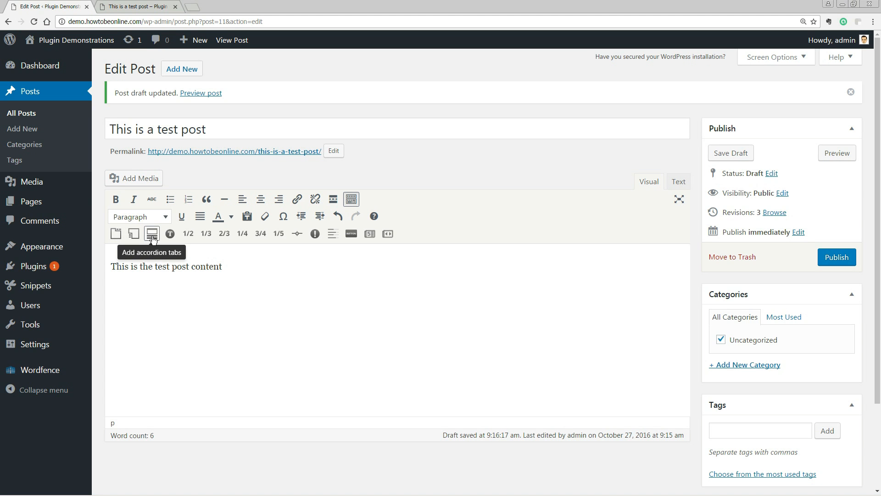
mouse_move(115, 234)
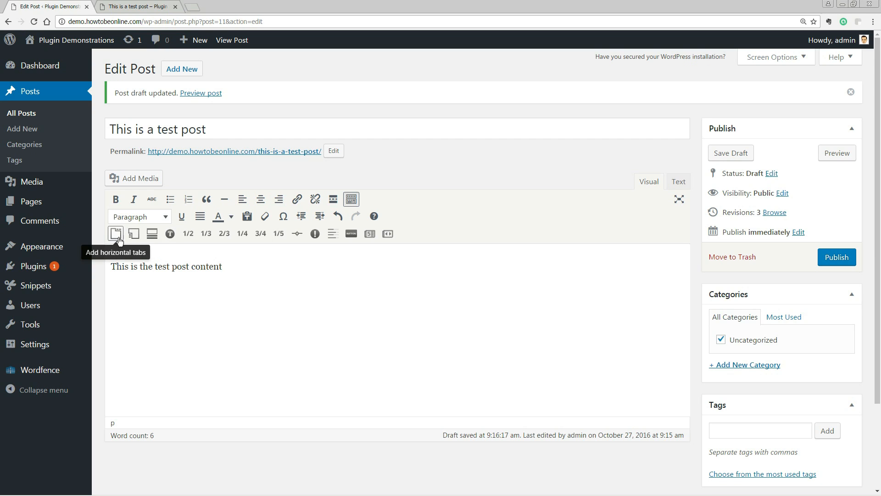
- Insert a horizontal tabs shortcode with Tab 1 reading My Own Content at 80% width
click(116, 233)
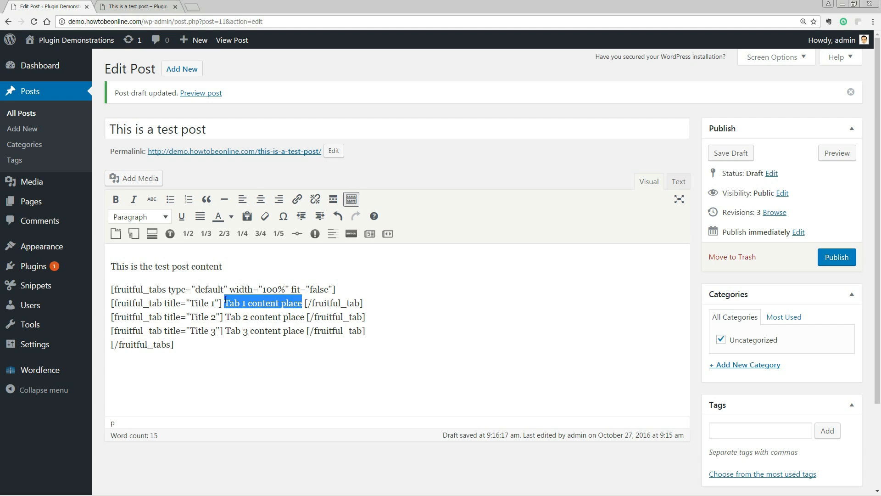
text(My Own Content)
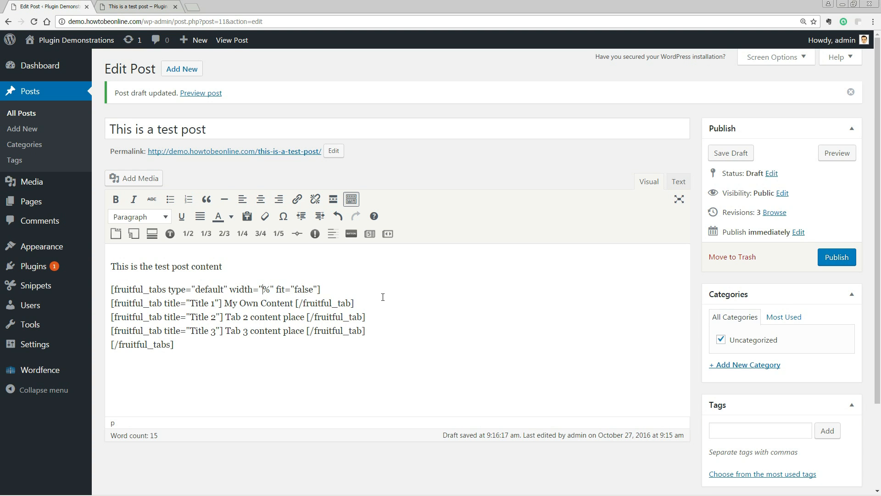
text(80)
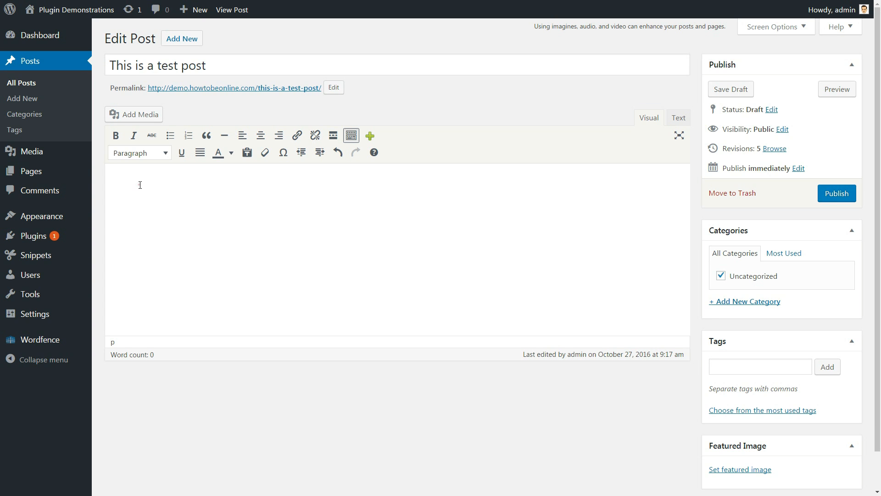
- Choose the Blue Button shortcode from the Shortcode Panel list
click(370, 135)
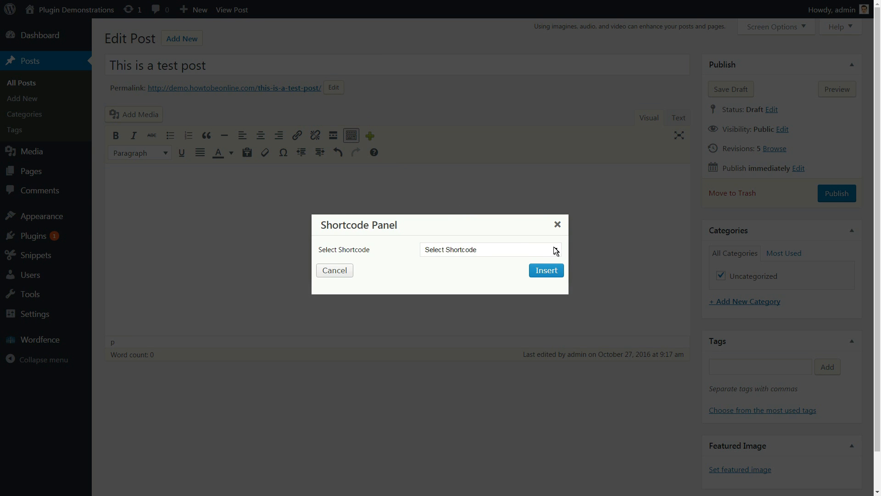
click(490, 250)
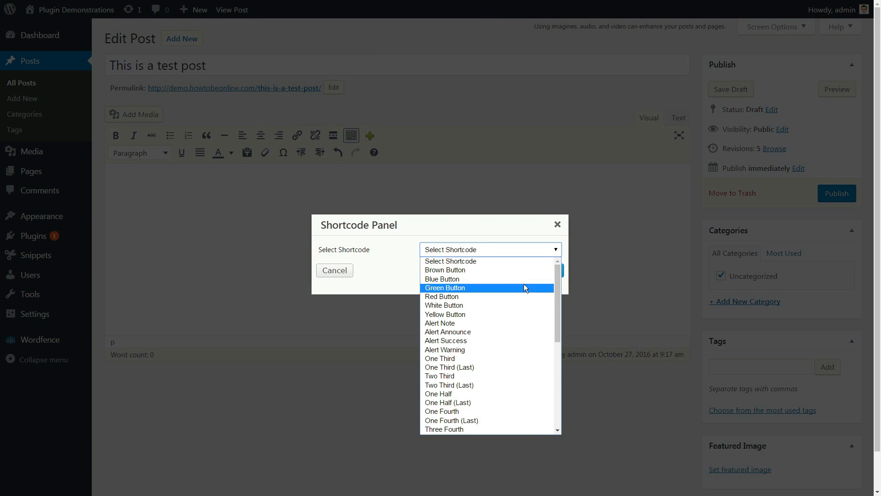
scroll(down, 3)
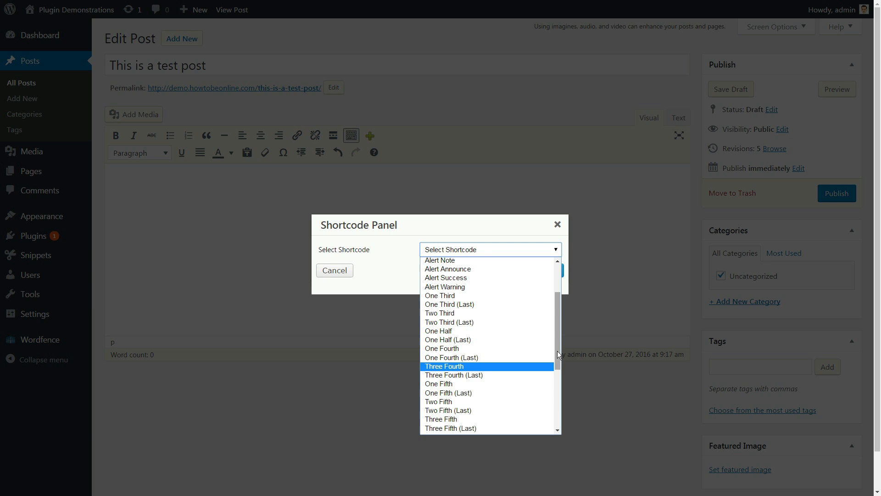
scroll(down, 3)
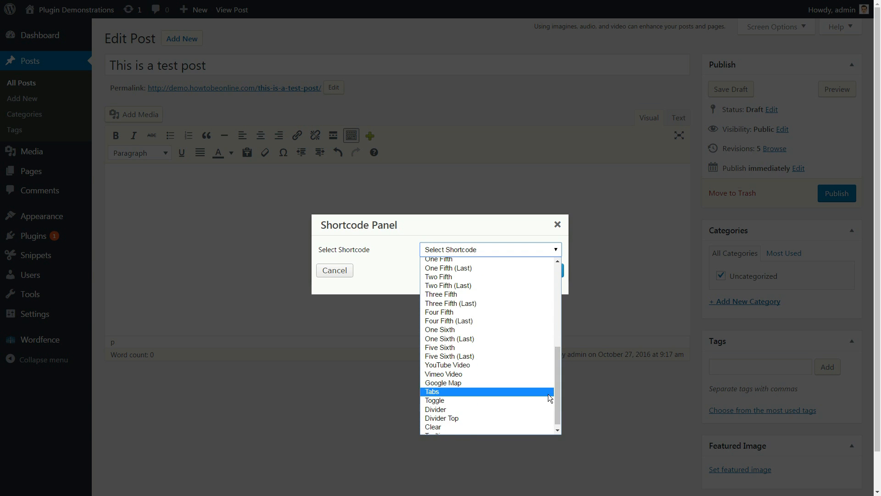
mouse_move(487, 383)
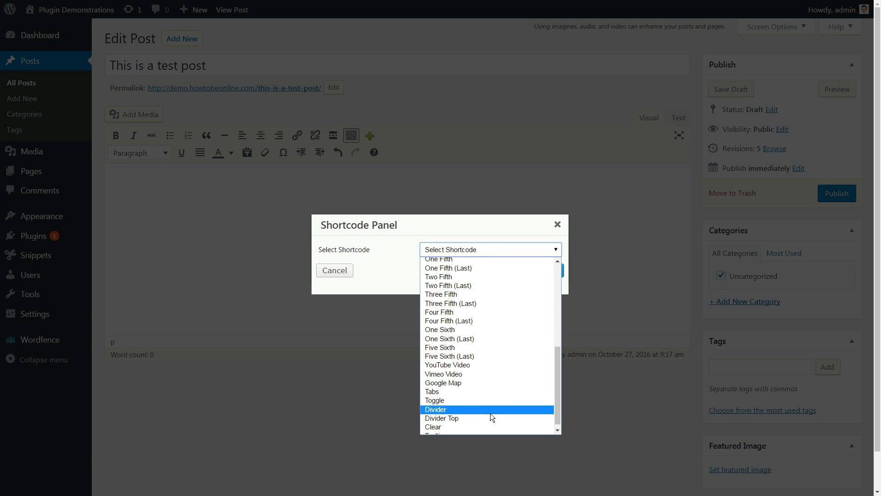
scroll(up, 3)
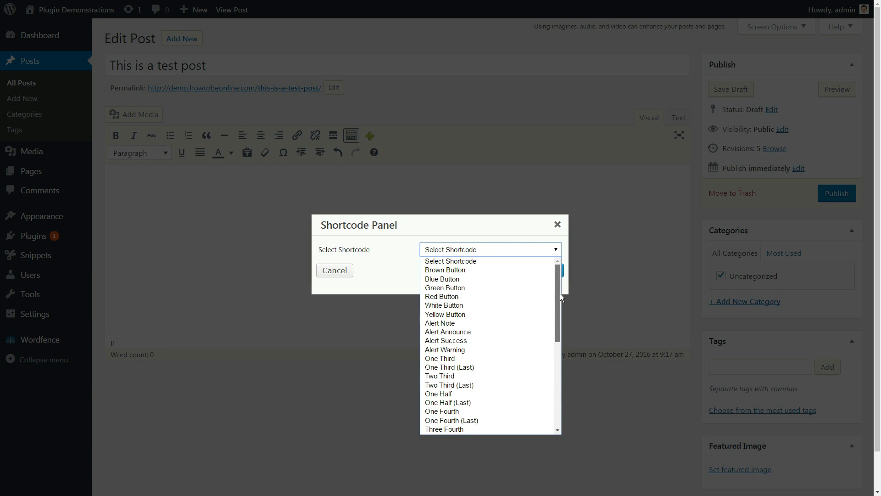
click(441, 280)
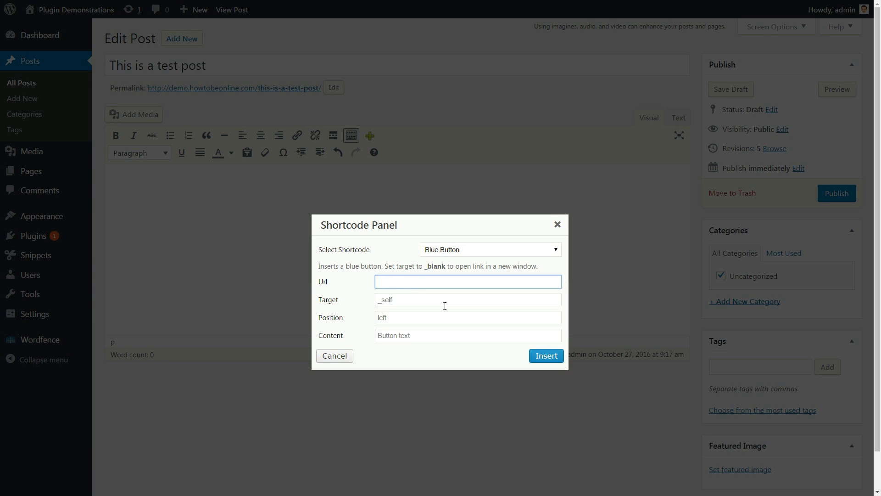
text(http://)
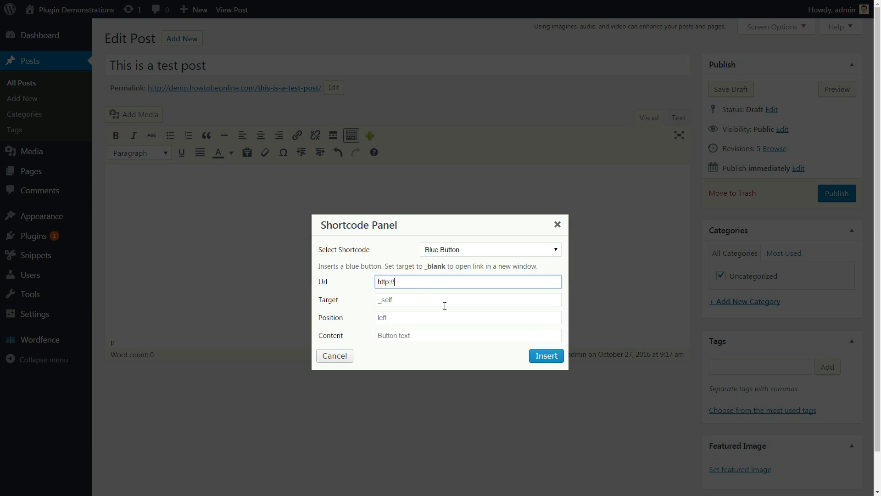
text(www.them)
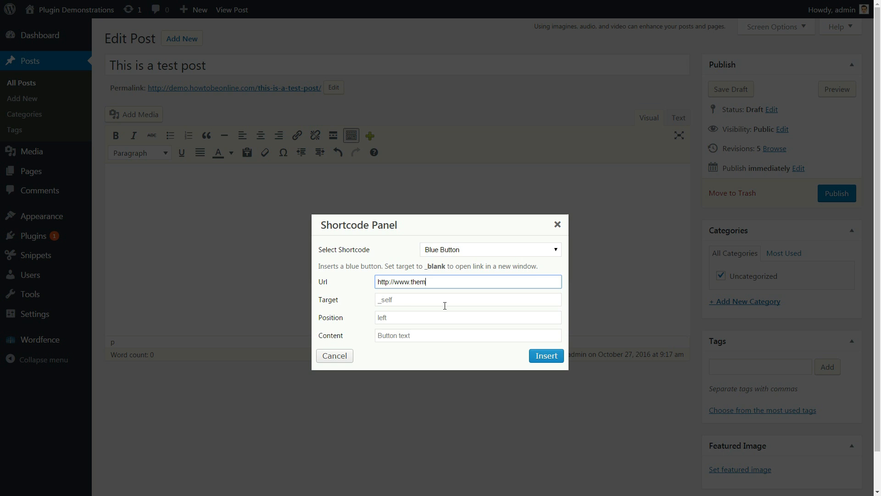
text(eisle.com)
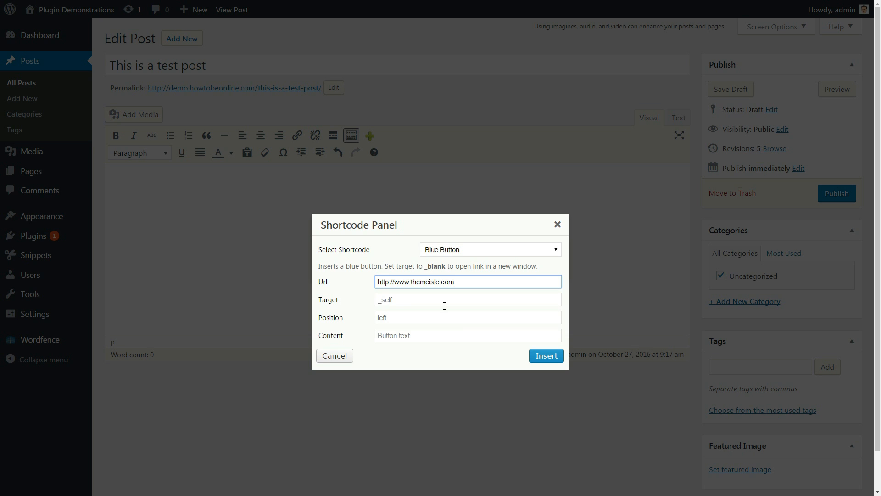
click(467, 335)
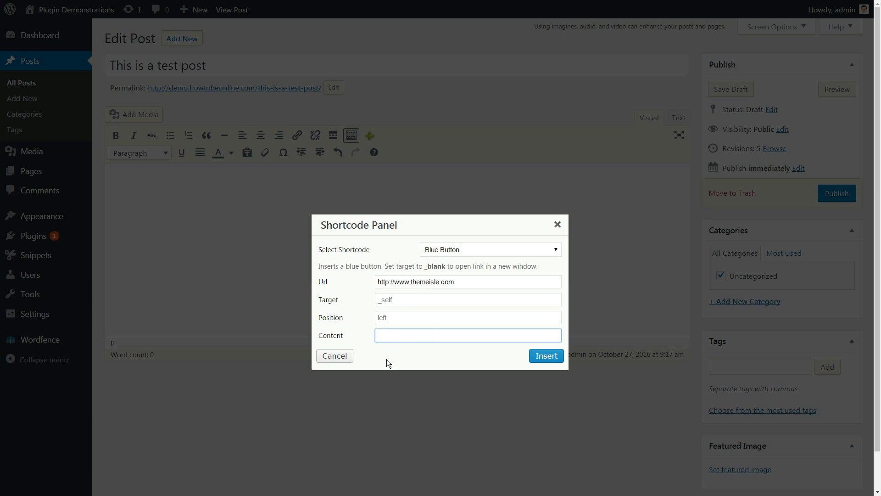
text(B)
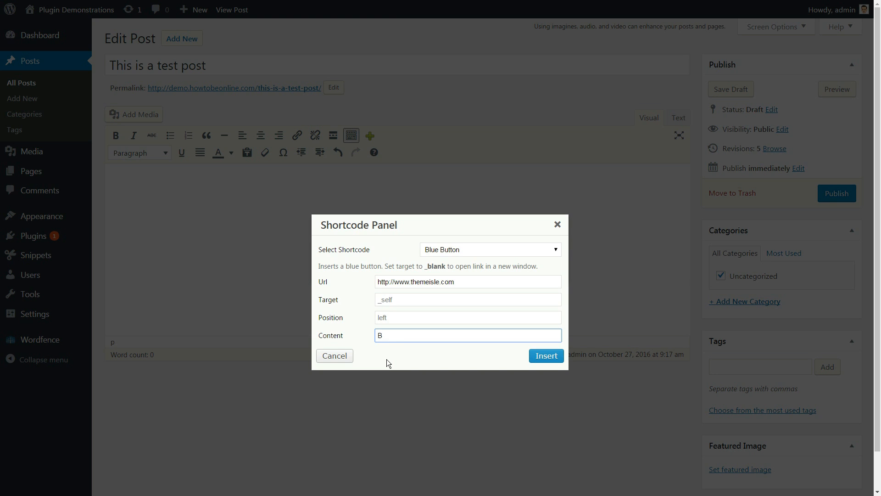
text(UY THIS)
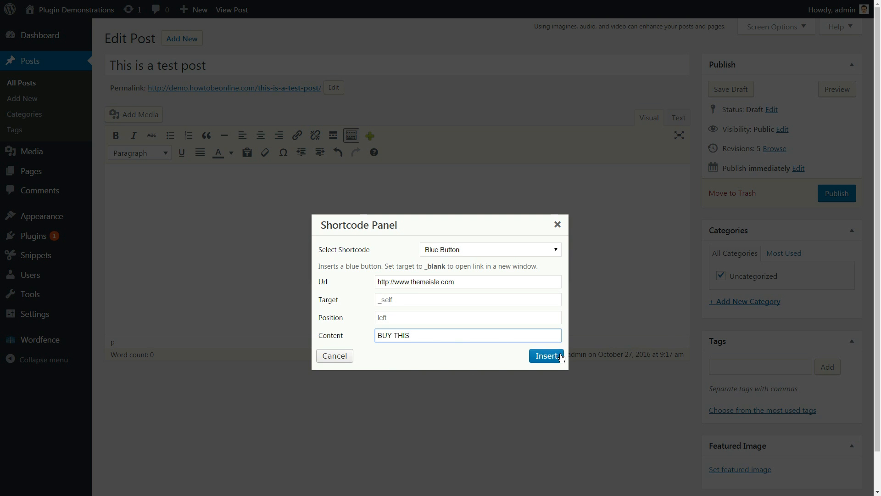
click(545, 356)
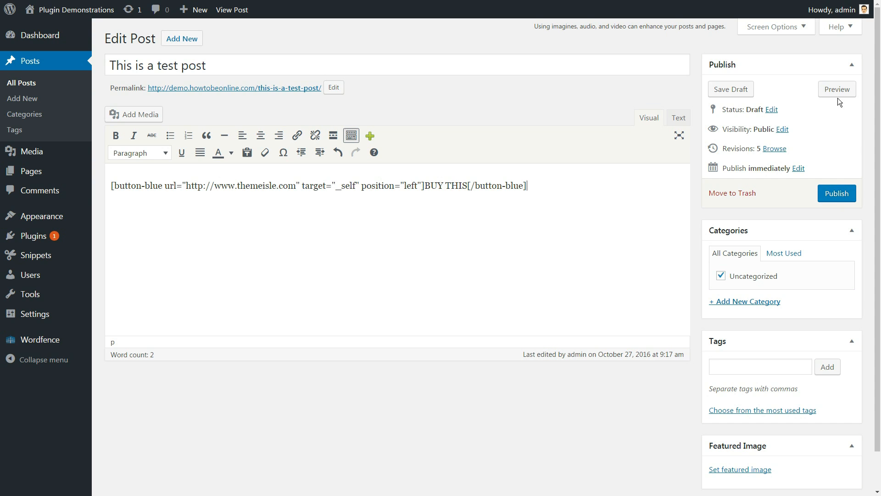
- Preview the test post showing the rendered BUY THIS button
click(837, 89)
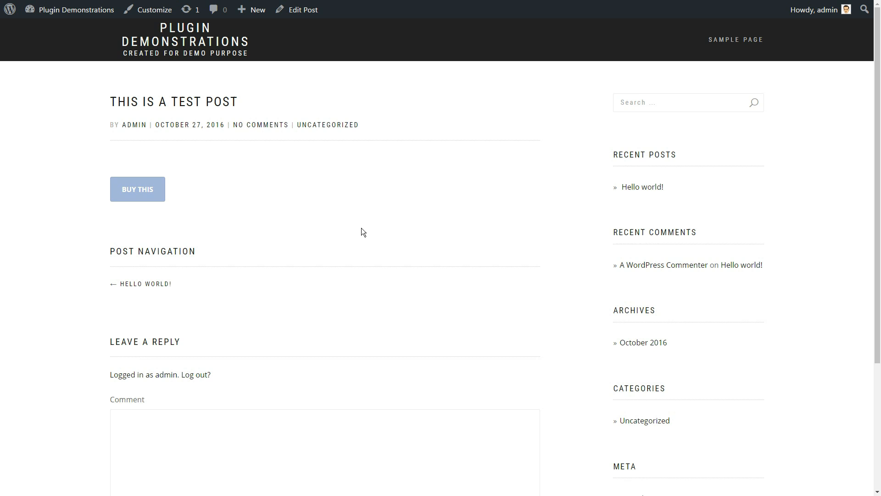
click(137, 190)
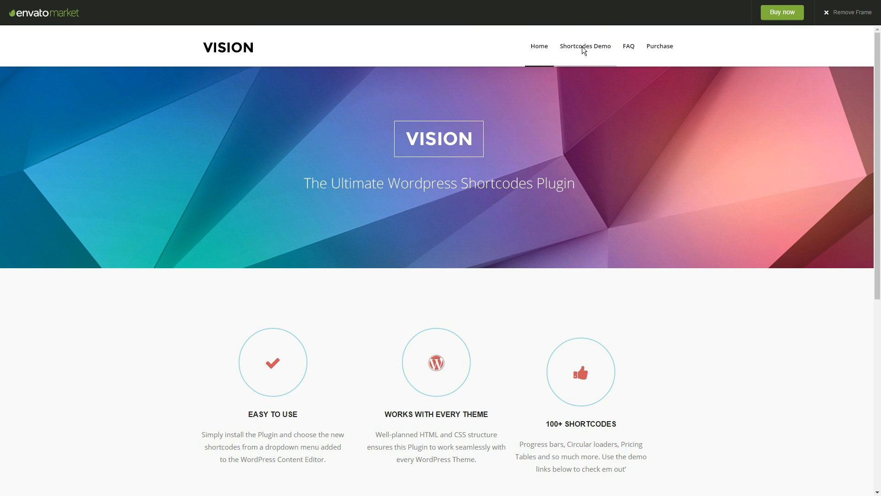
- View the Vision accordions and tabs, animated features list and services list demos
click(584, 46)
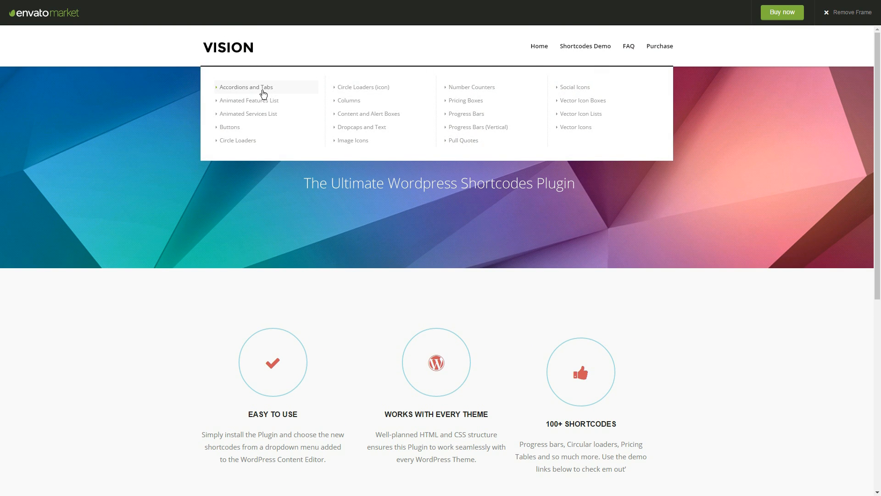
click(246, 87)
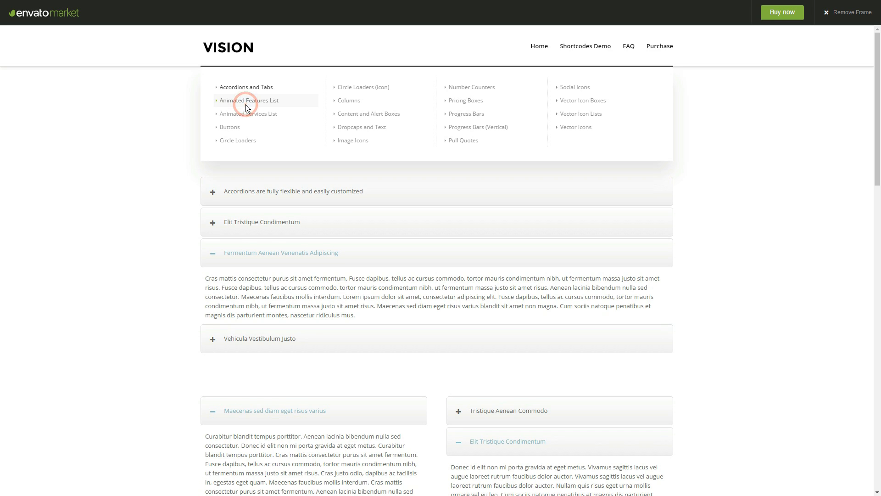
click(250, 100)
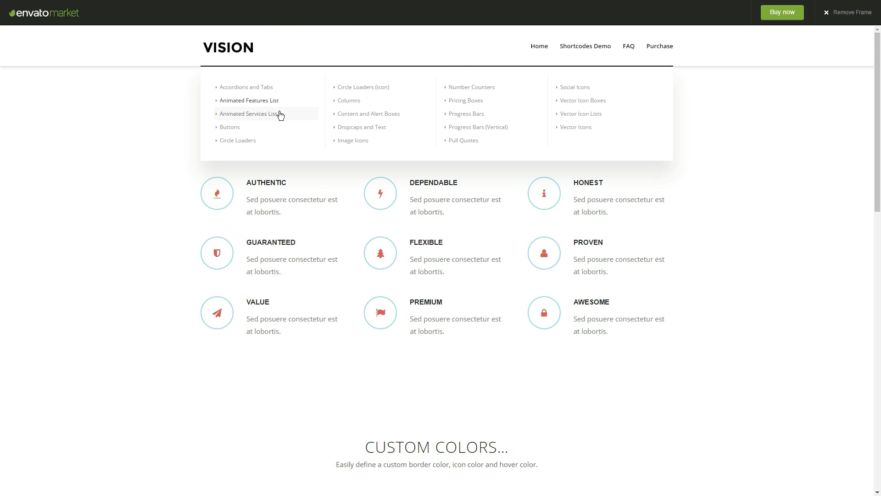
click(250, 113)
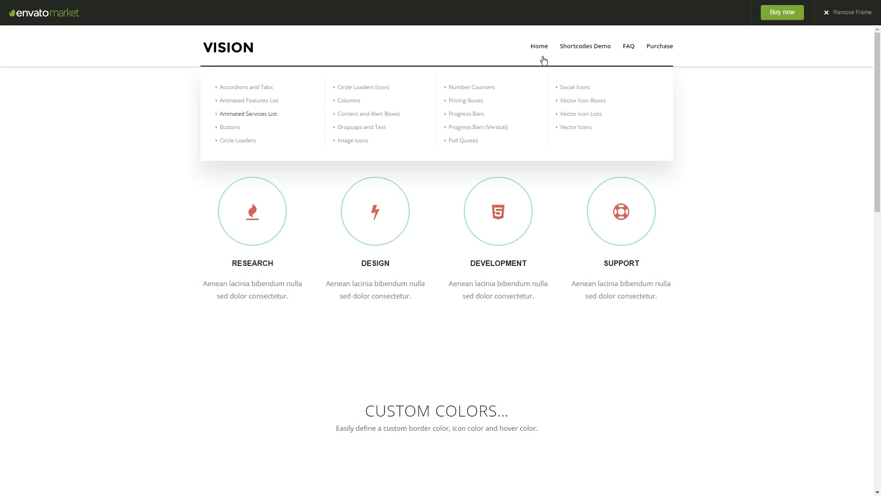
scroll(down, 3)
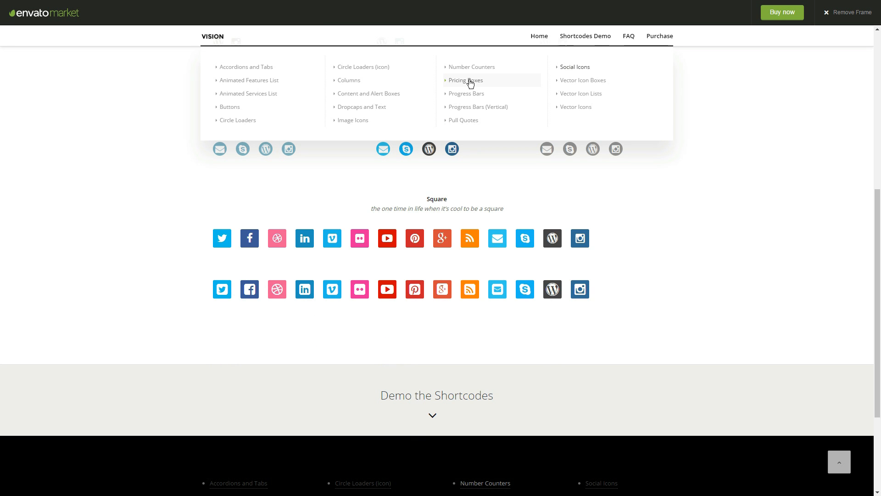
- View the pricing boxes, progress bars and buttons demos, then revisit accordions and tabs
click(465, 80)
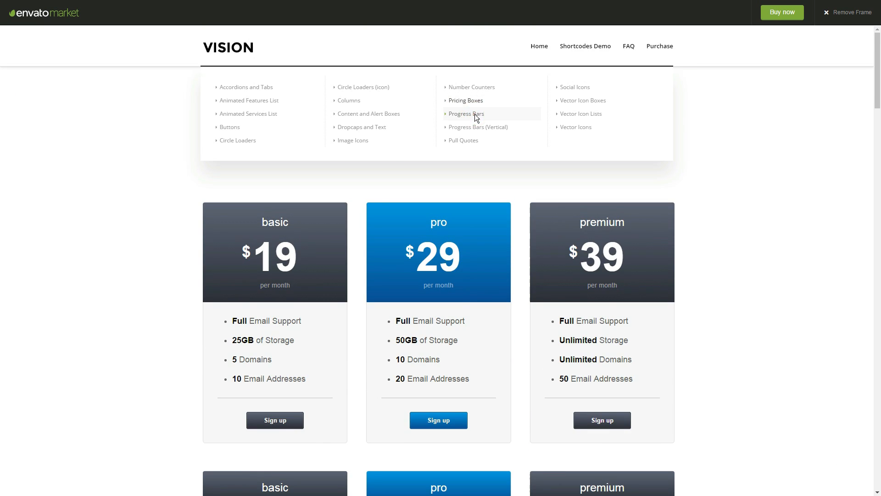
click(466, 114)
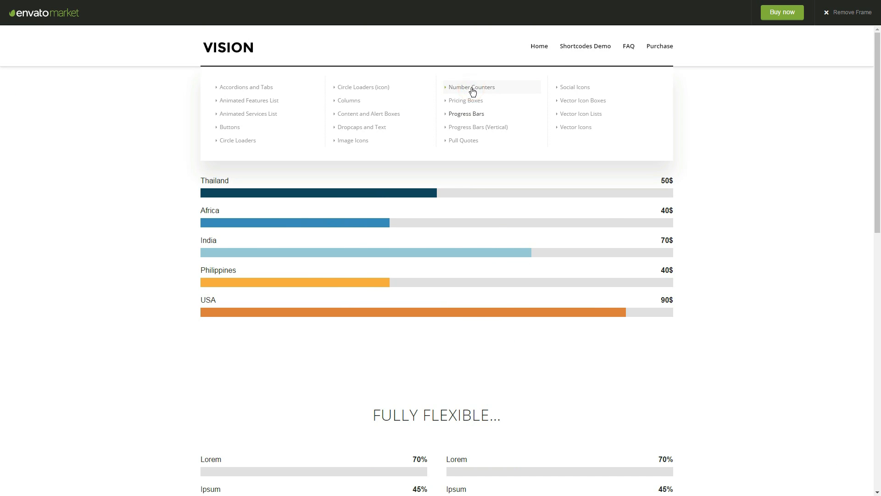
click(230, 127)
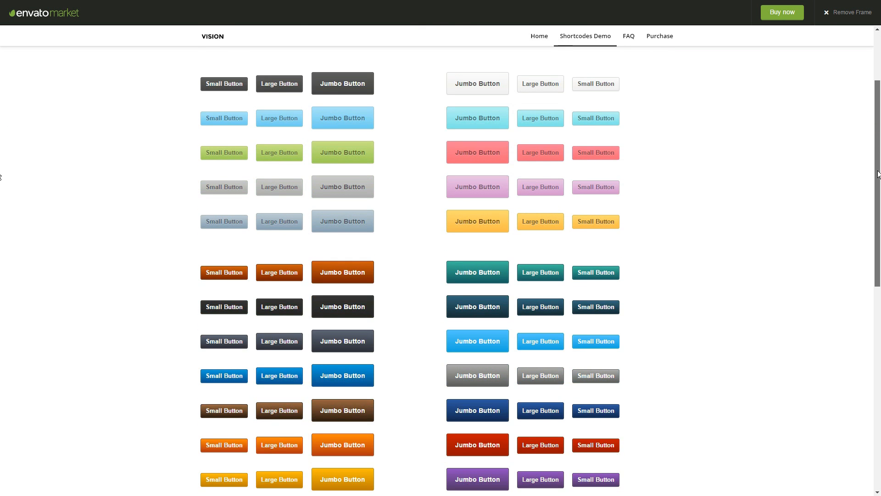
click(584, 36)
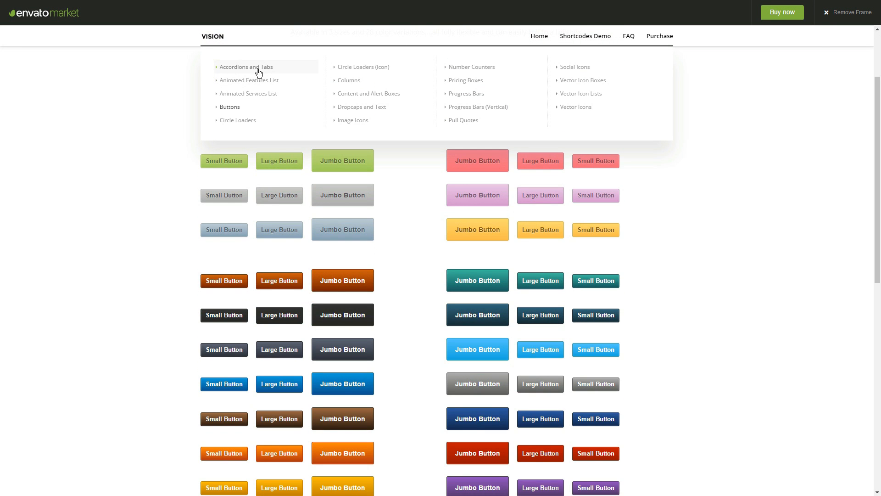
click(246, 67)
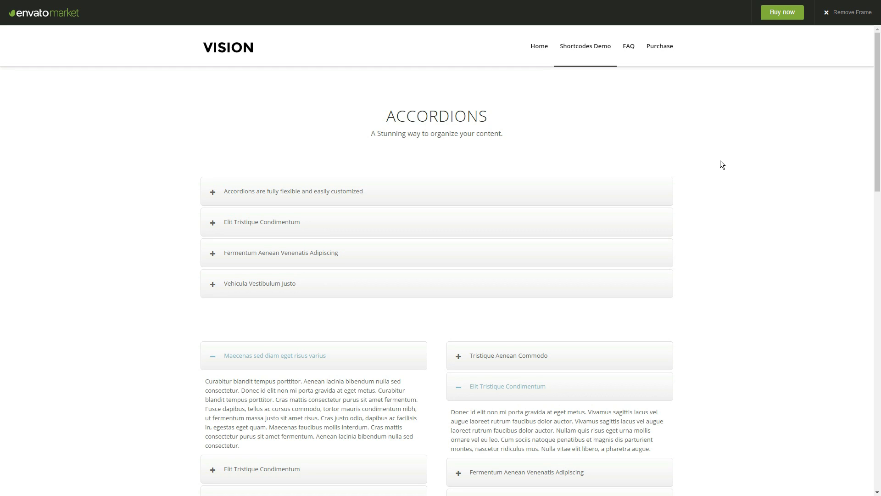
scroll(down, 3)
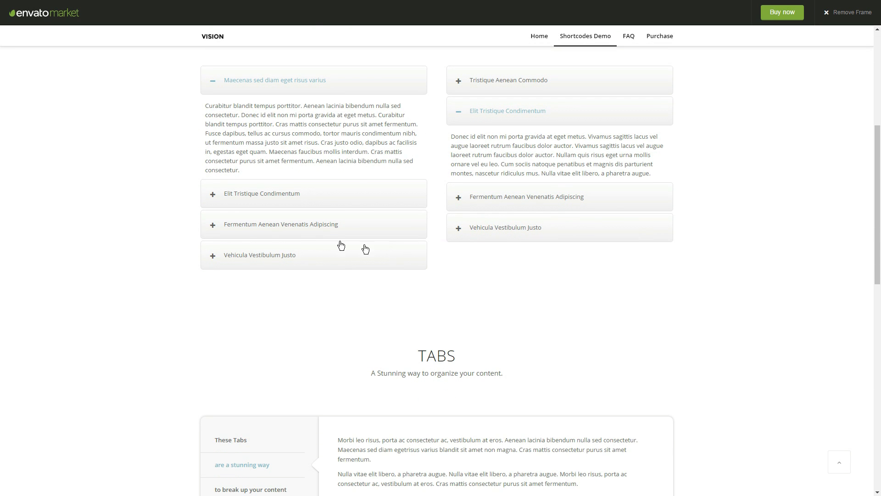
scroll(down, 3)
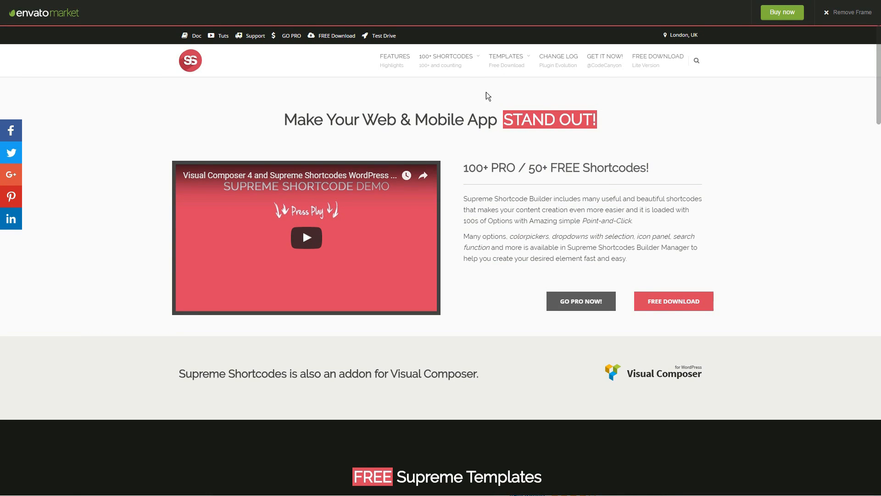
- View the hover buttons demo from the 100+ Shortcodes list on the Supreme demo site
click(446, 61)
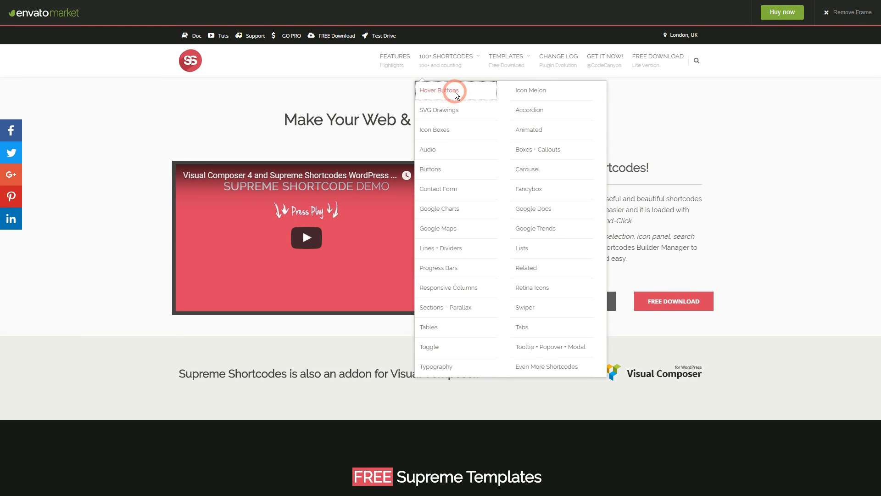
click(440, 91)
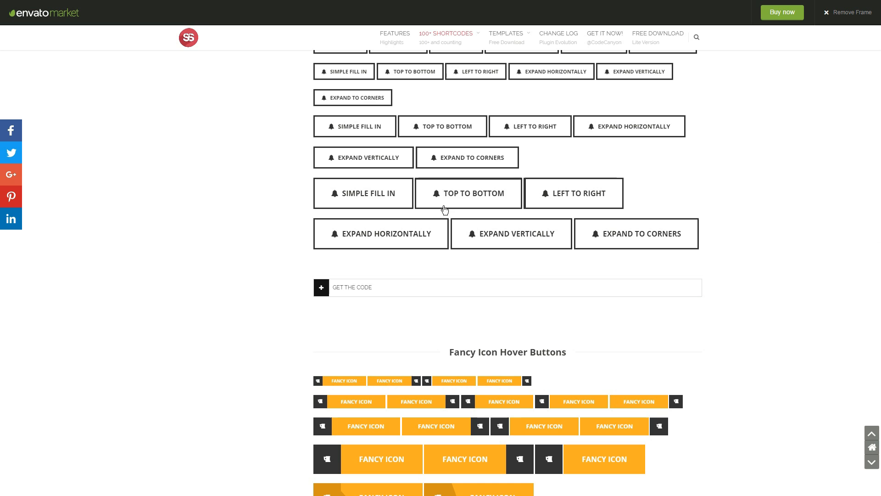
scroll(down, 3)
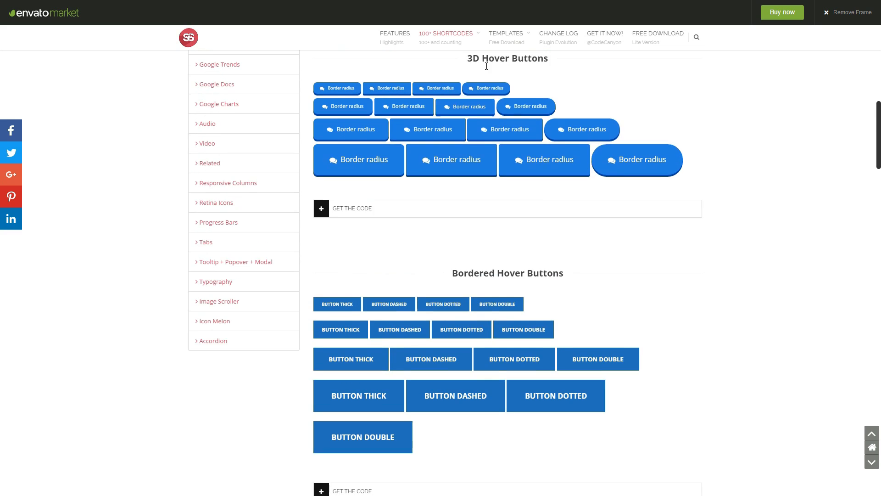
- Browse the SVG Drawings demo page showing the iPad, iPhone and iMac drawings
click(446, 35)
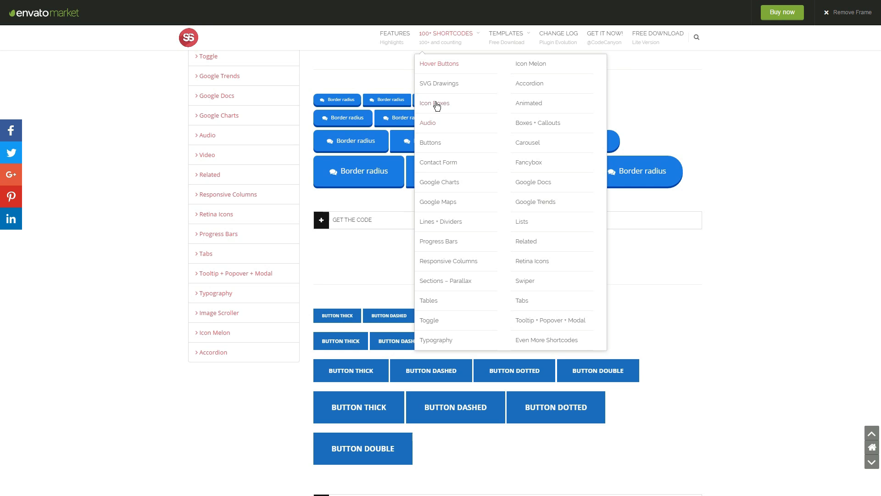
click(439, 83)
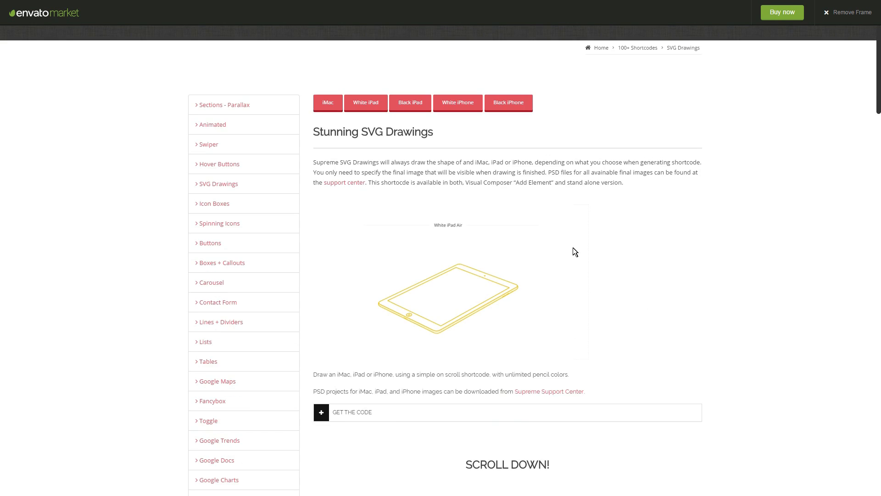
scroll(down, 3)
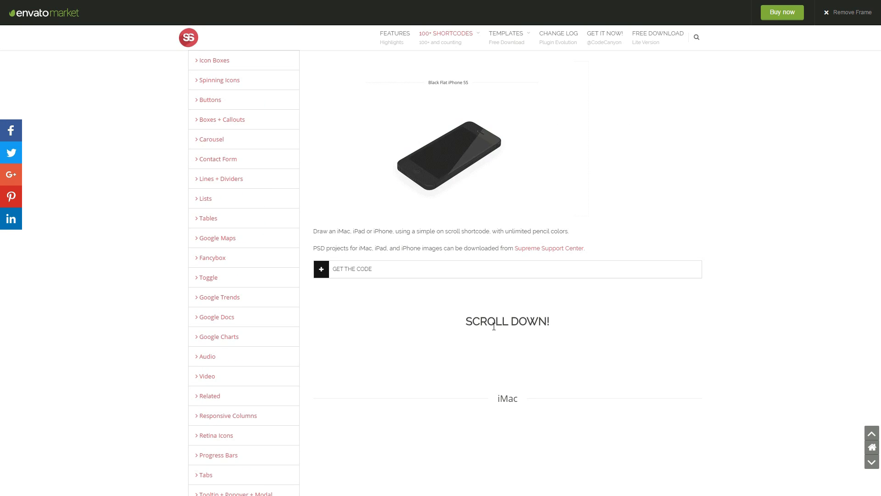
scroll(down, 3)
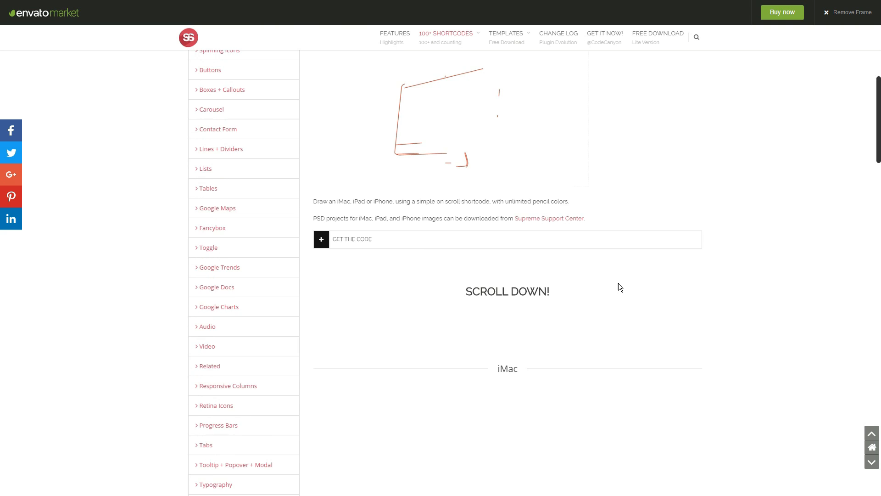
scroll(down, 3)
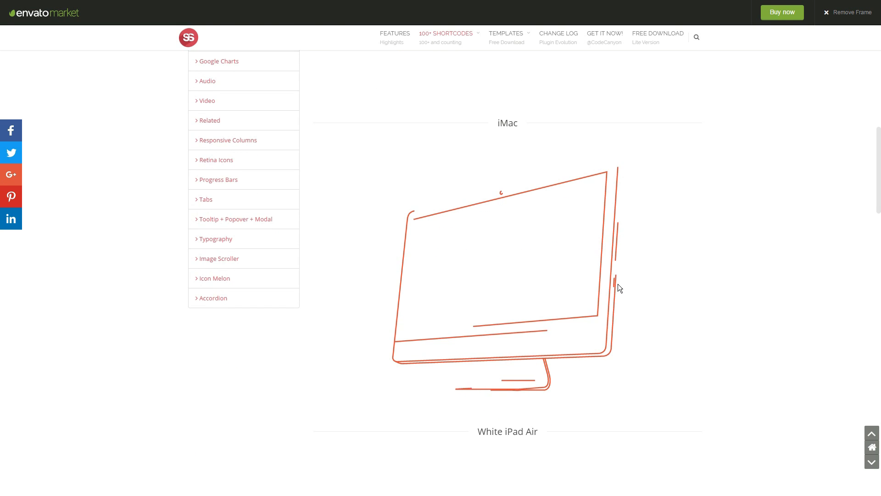
scroll(down, 3)
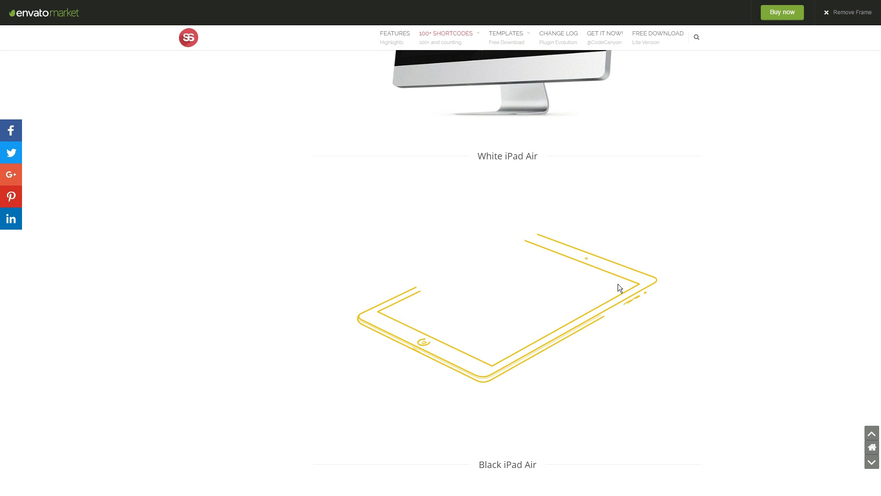
scroll(up, 3)
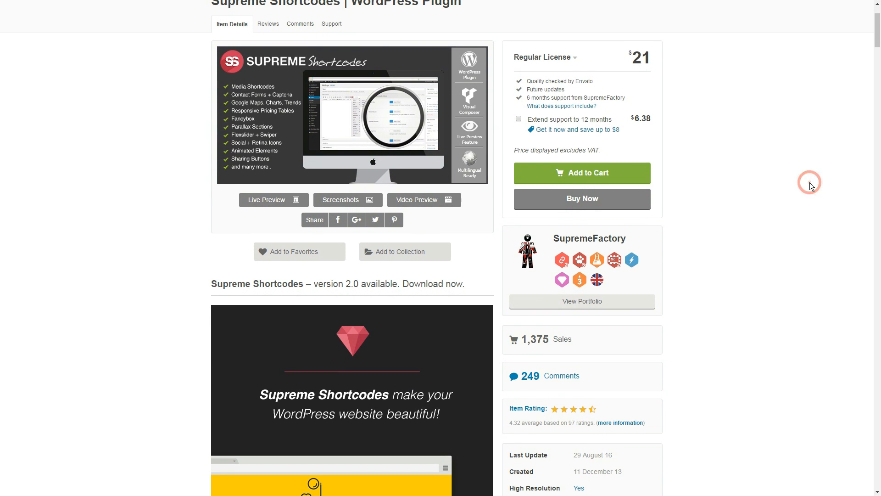
- Flip through the Supreme Shortcodes screenshots on CodeCanyon, then bring up the Intense sale page
scroll(up, 3)
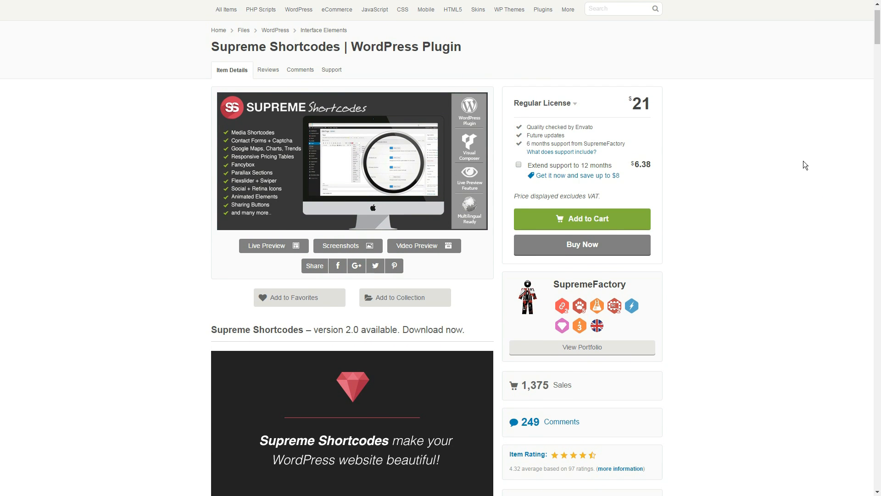
mouse_move(601, 314)
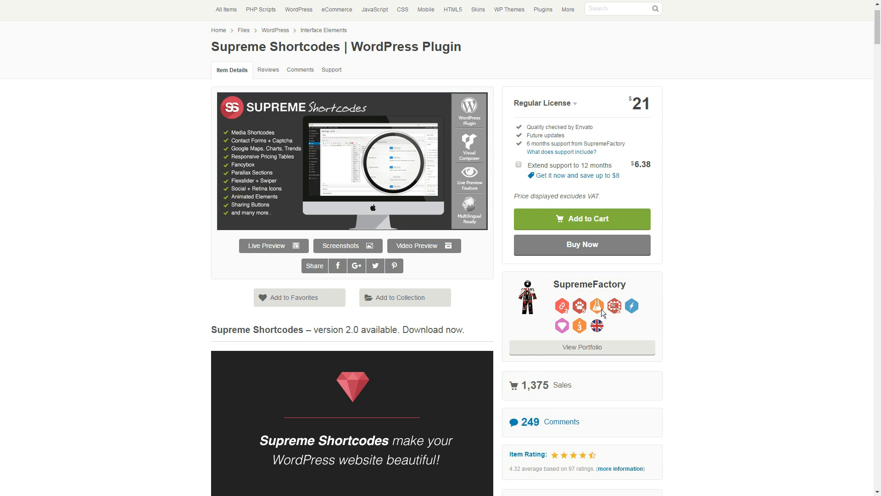
mouse_move(286, 281)
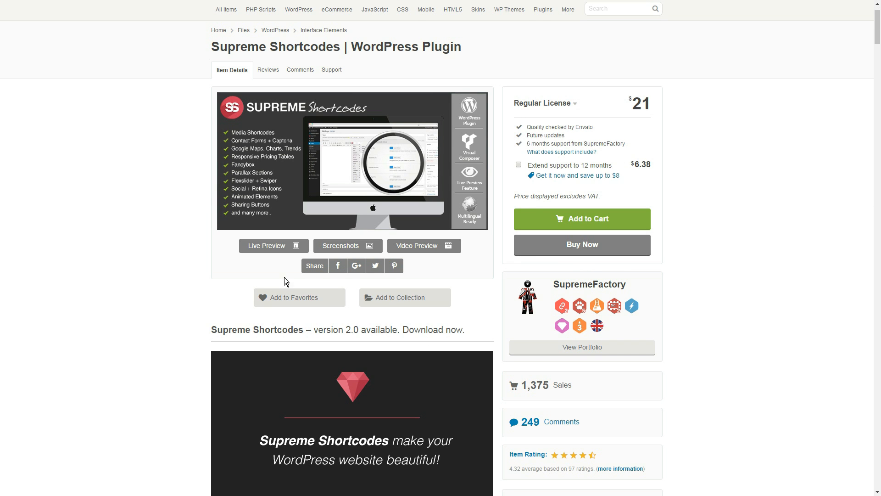
click(347, 246)
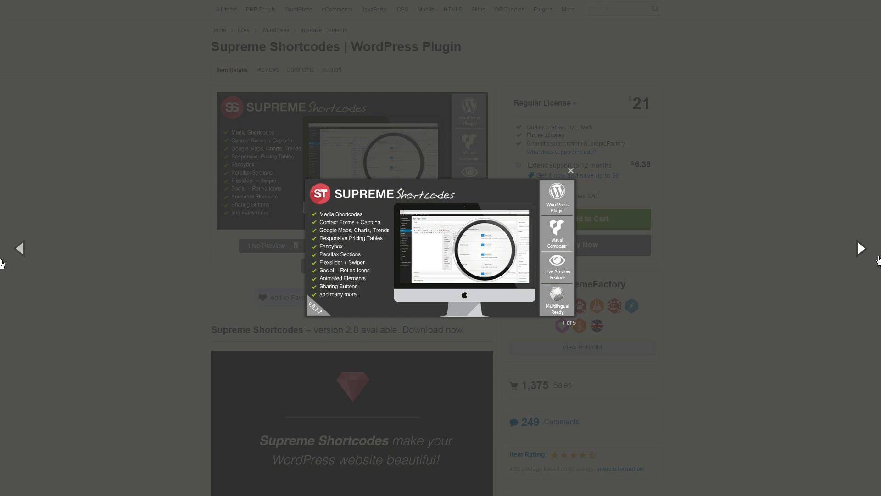
click(861, 248)
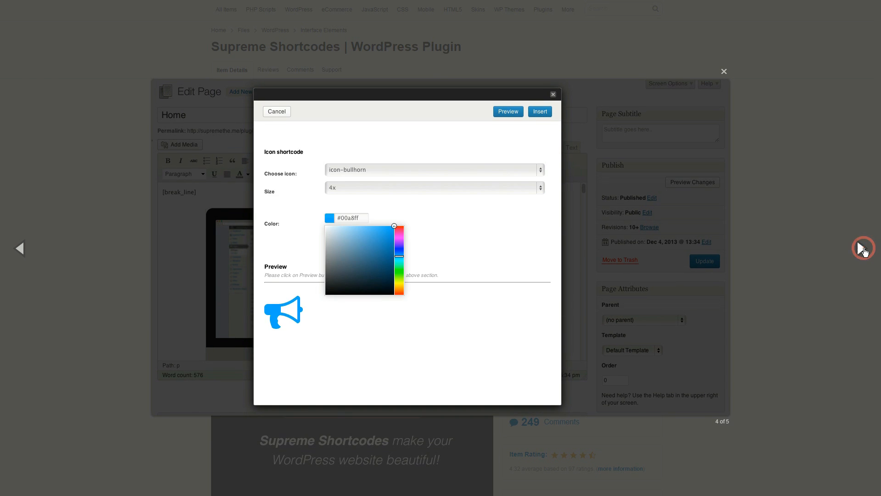
click(724, 72)
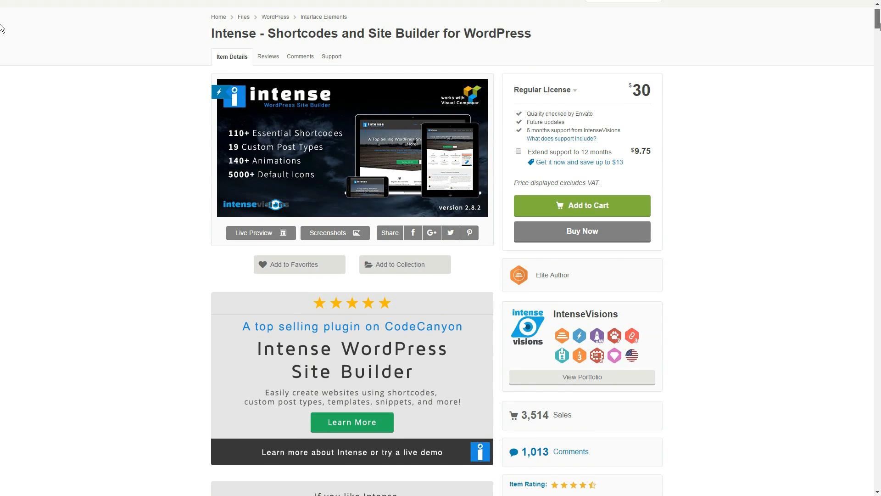
mouse_move(260, 233)
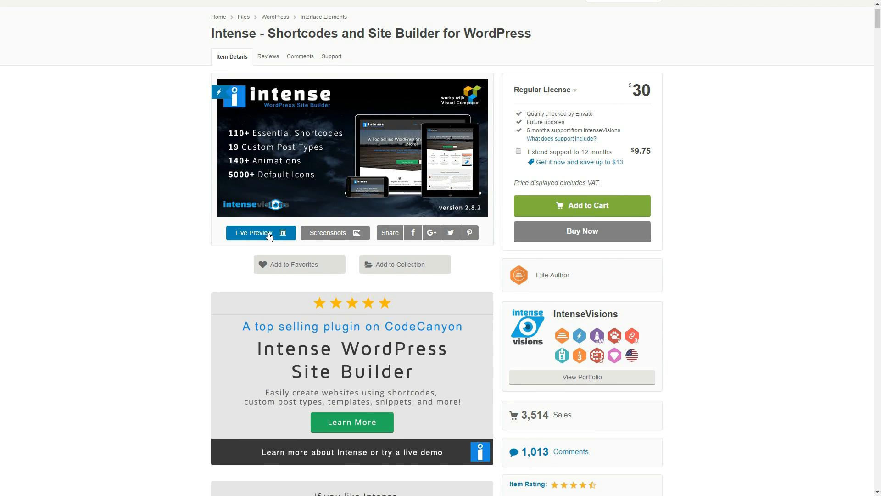
- View the Intense live demo home page and its Features list, then return to CodeCanyon
click(257, 232)
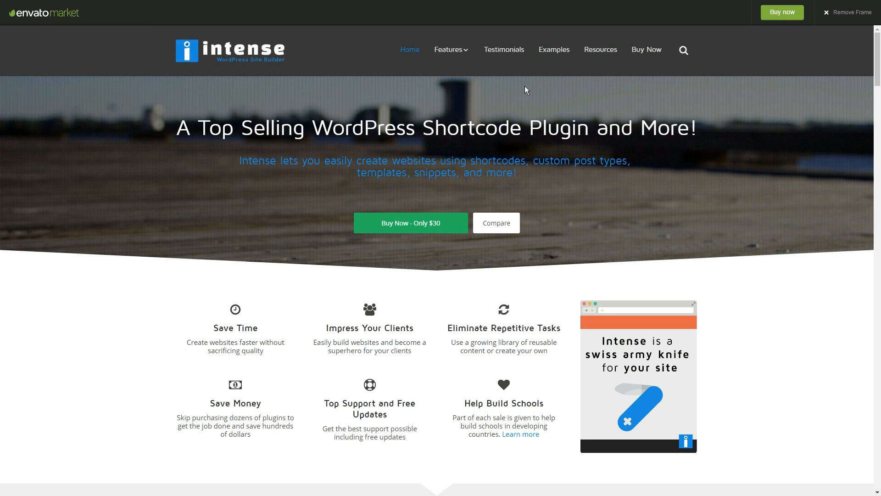
click(449, 50)
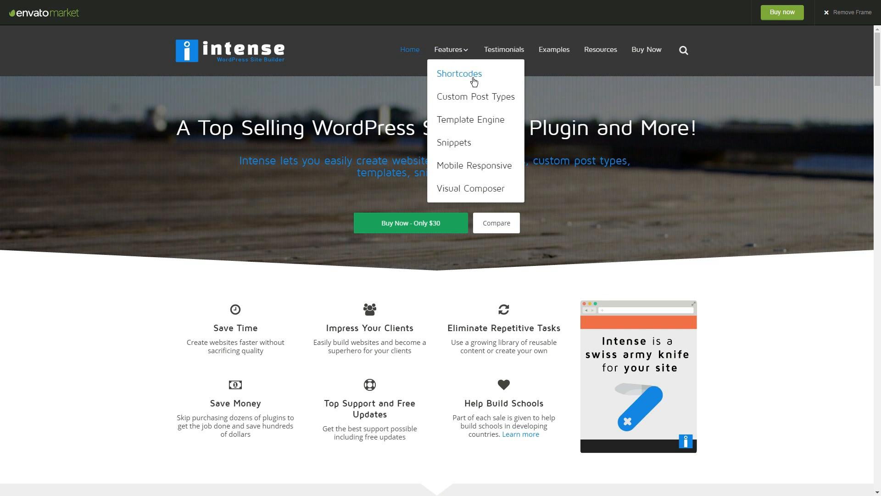
mouse_move(470, 188)
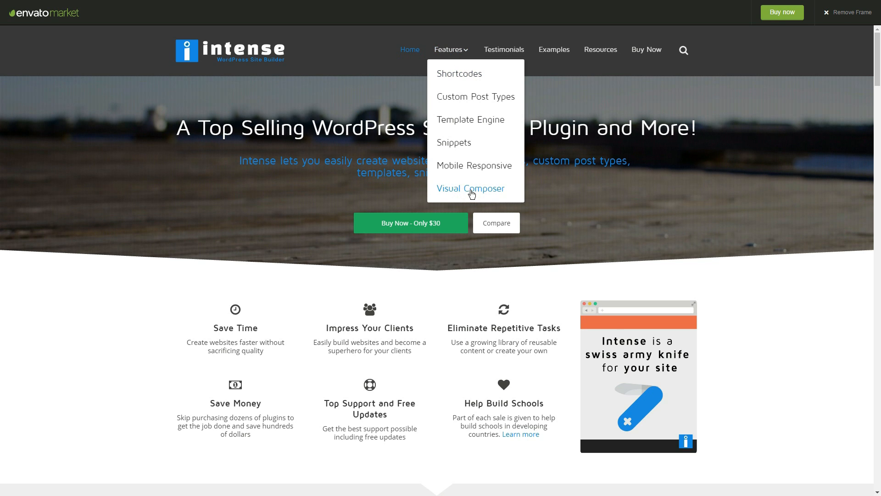
click(470, 188)
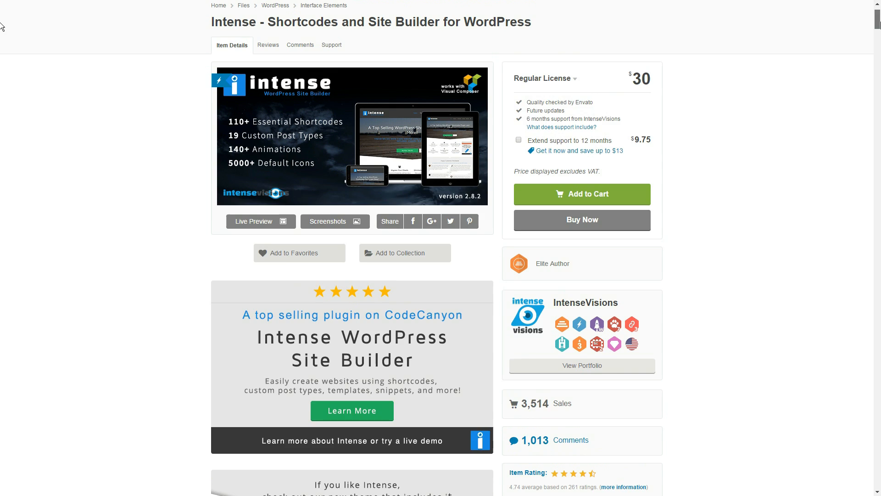
- Page through the Intense screenshots gallery, including the book list and parallax page images
scroll(up, 3)
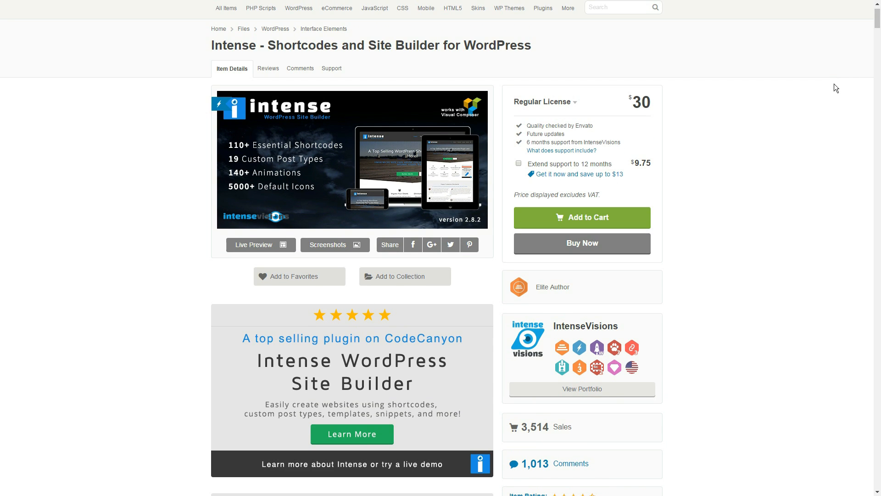
mouse_move(653, 72)
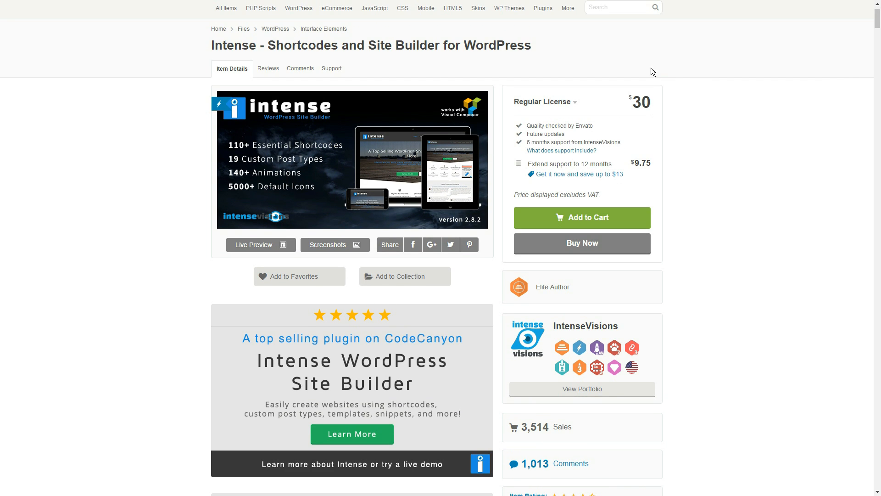
click(334, 244)
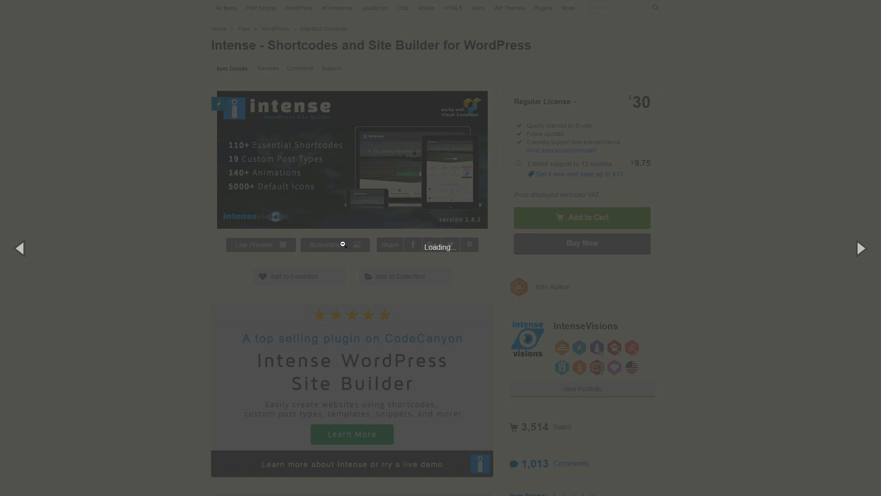
click(254, 244)
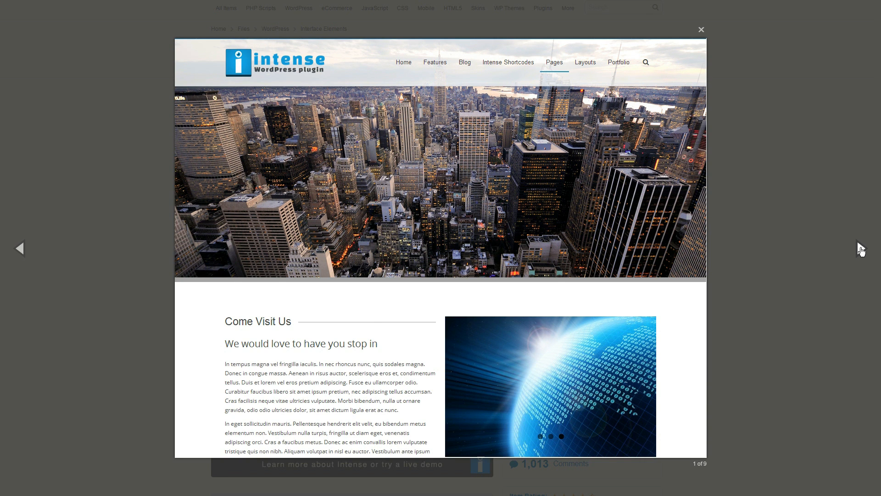
click(861, 249)
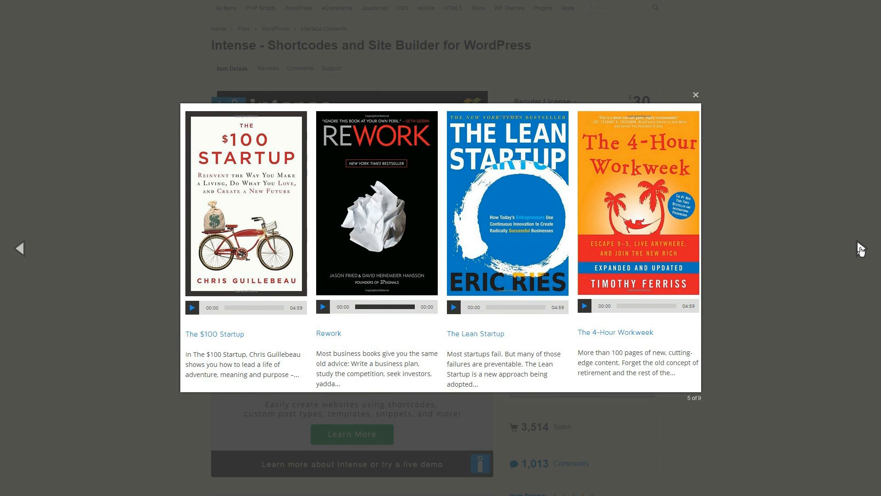
click(860, 247)
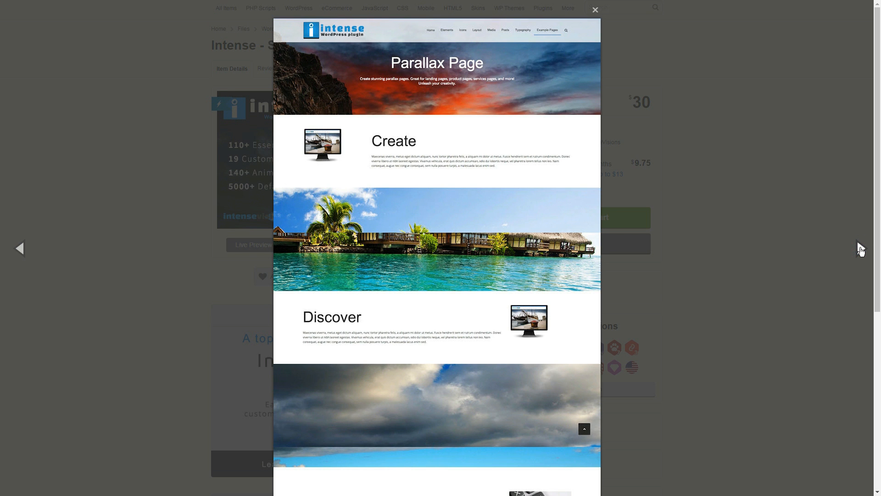
click(859, 248)
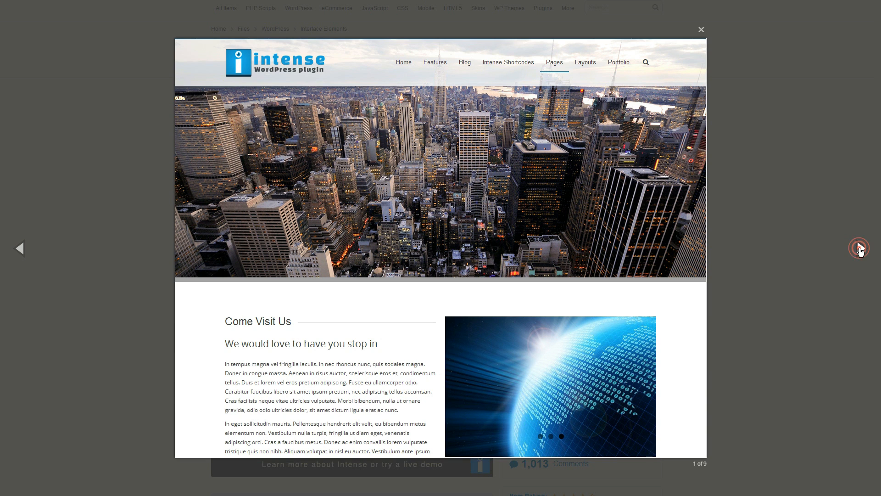